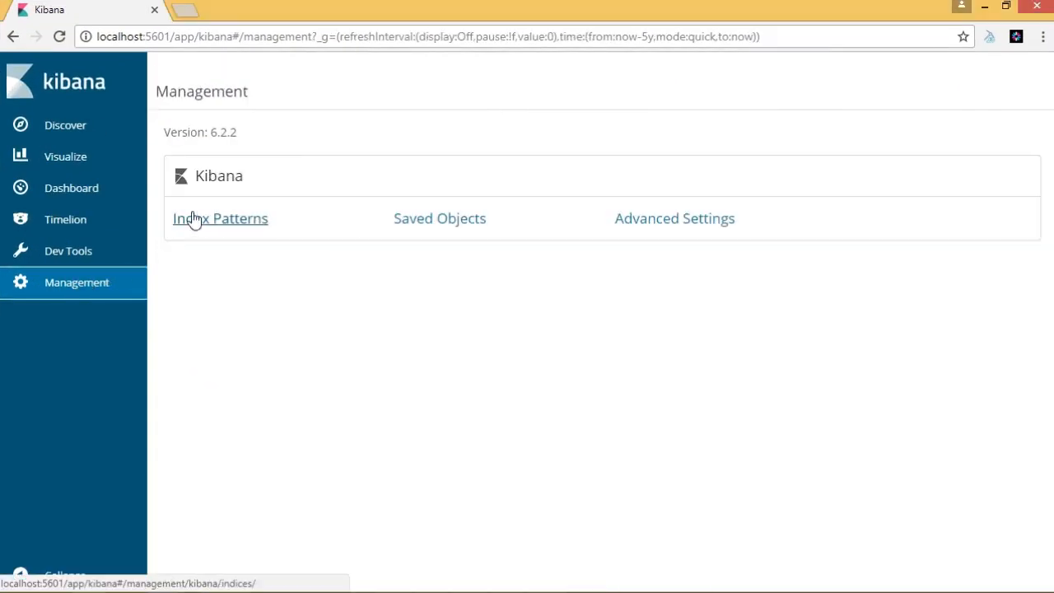
- Open Index Patterns under Kibana management to view the payment* pattern's 25 fields
{"action": "left_click", "coordinate": [220, 218]}
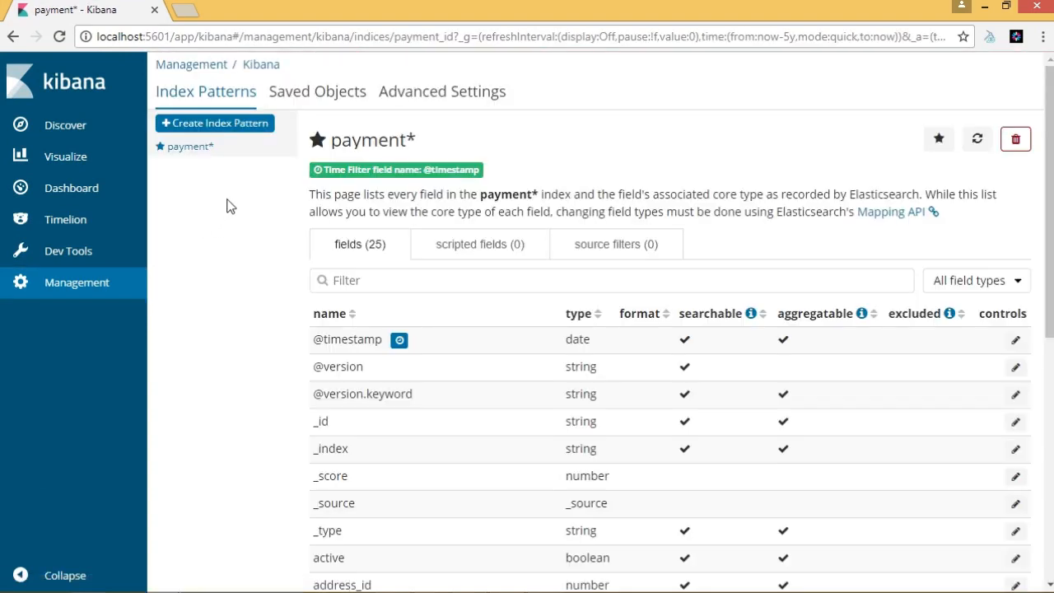
{"action": "mouse_move", "coordinate": [214, 123]}
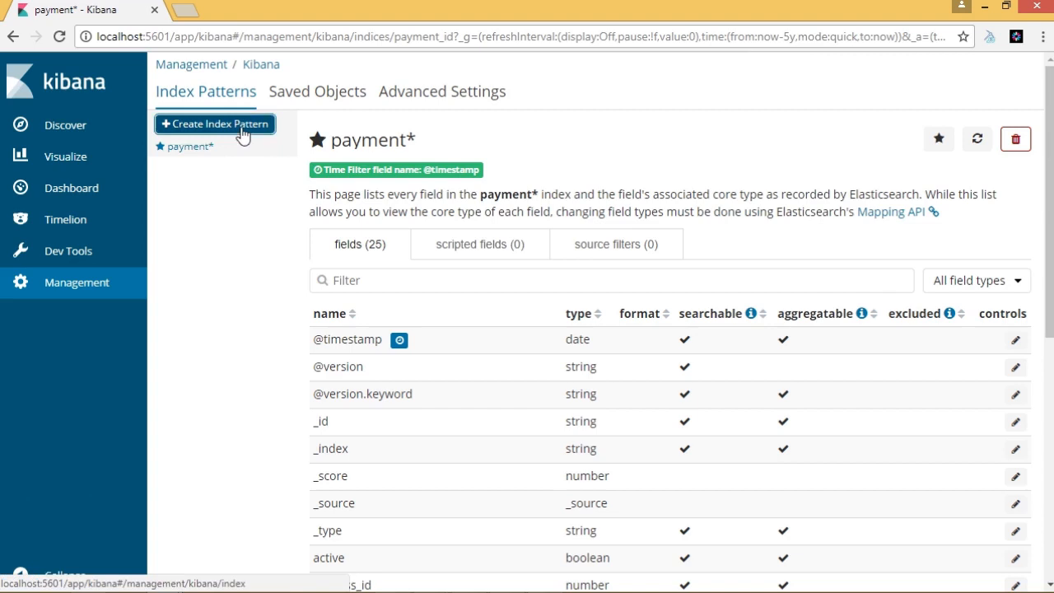
{"action": "left_click", "coordinate": [214, 123]}
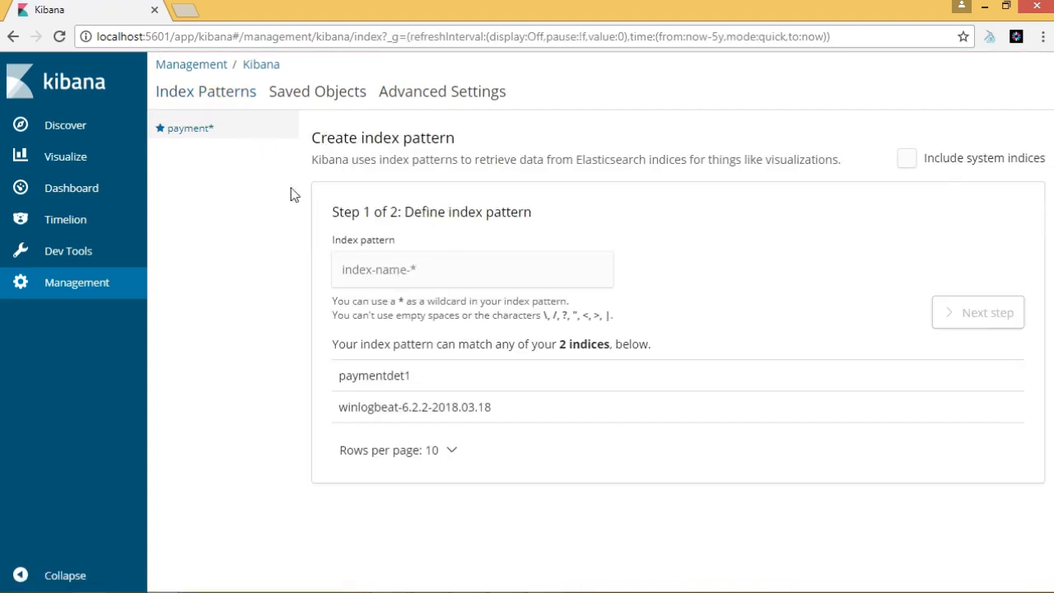
{"action": "mouse_move", "coordinate": [497, 416]}
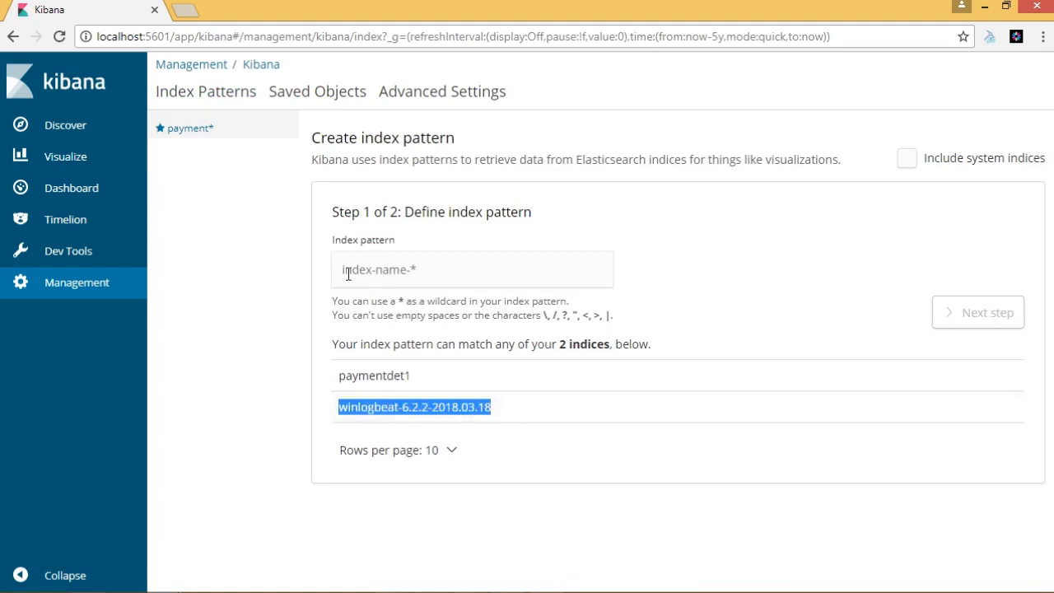
{"action": "type", "text": "winlog*"}
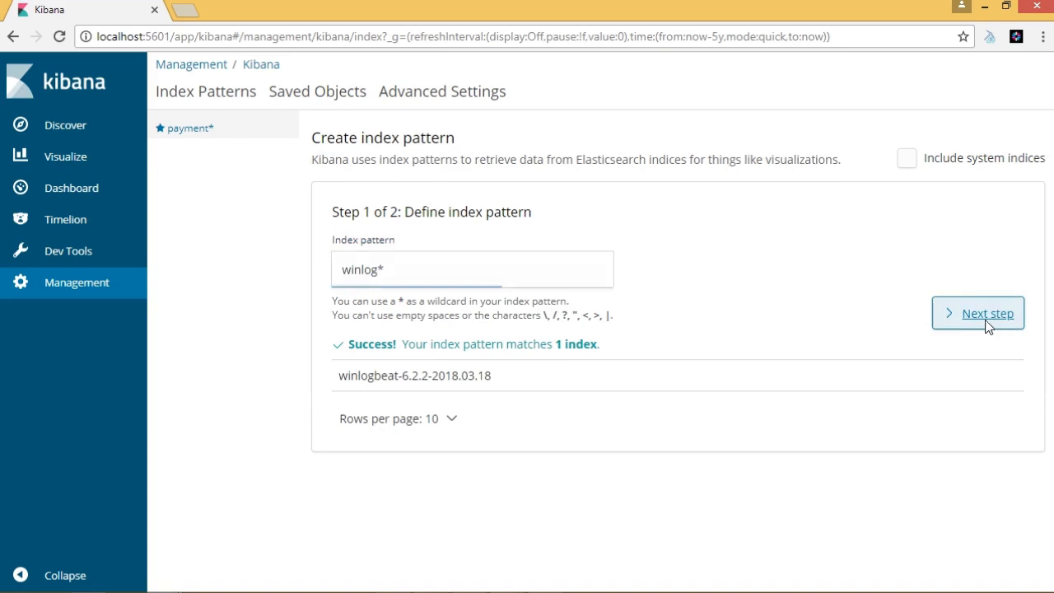
{"action": "left_click", "coordinate": [978, 313]}
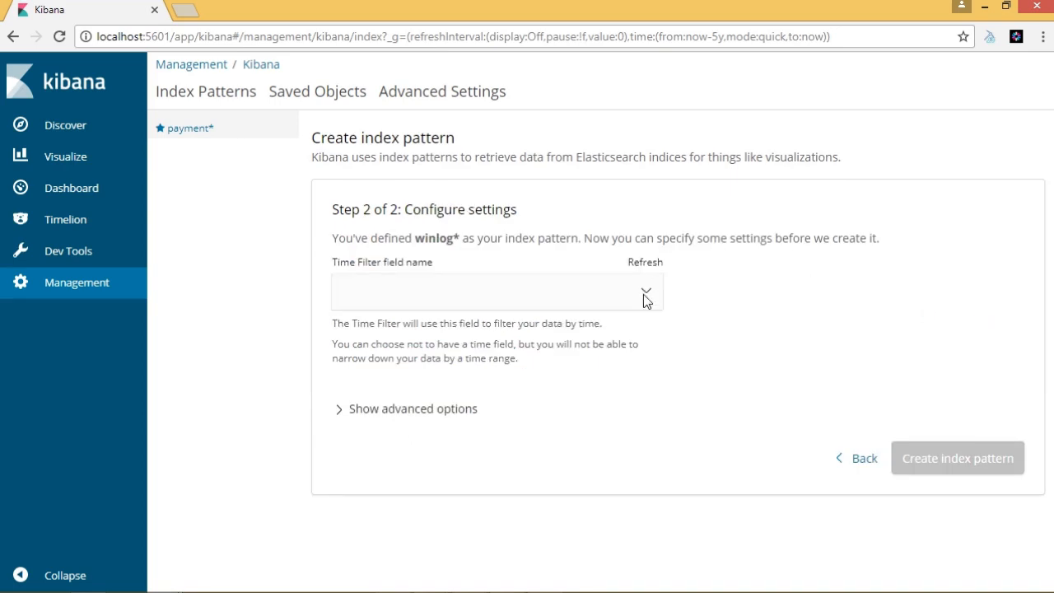
{"action": "left_click", "coordinate": [494, 292]}
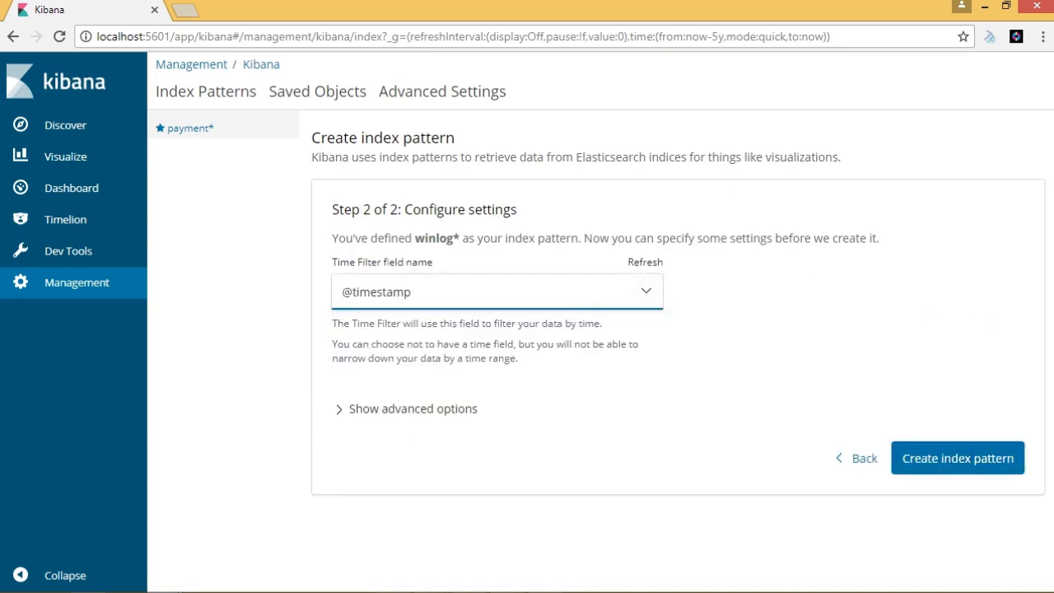
{"action": "left_click", "coordinate": [957, 457]}
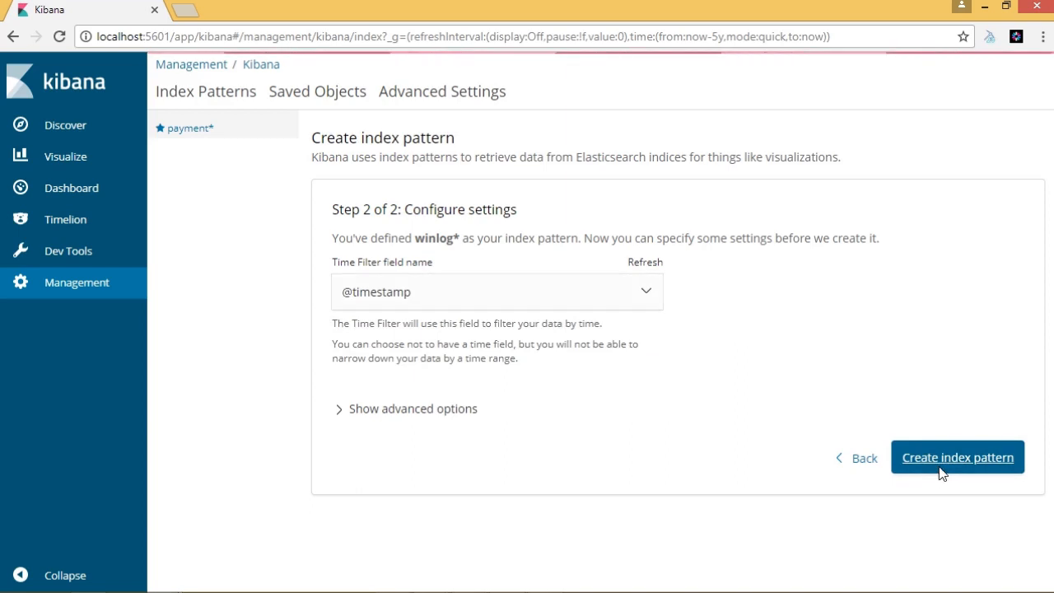
- Create the winlog* pattern and page through its 108 fields, including event_data ones
{"action": "left_click", "coordinate": [957, 458]}
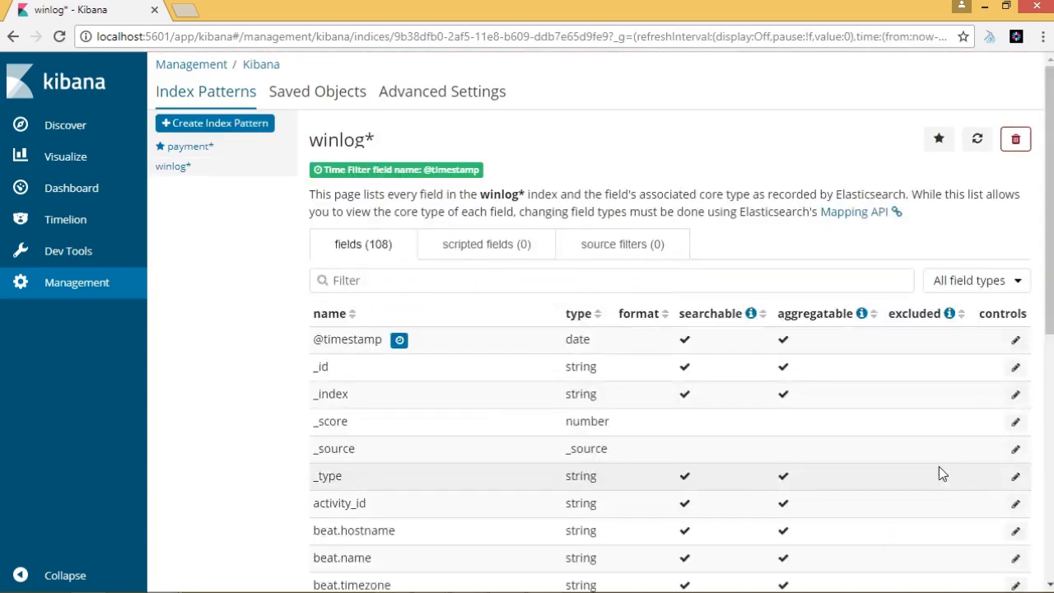
{"action": "mouse_move", "coordinate": [358, 160]}
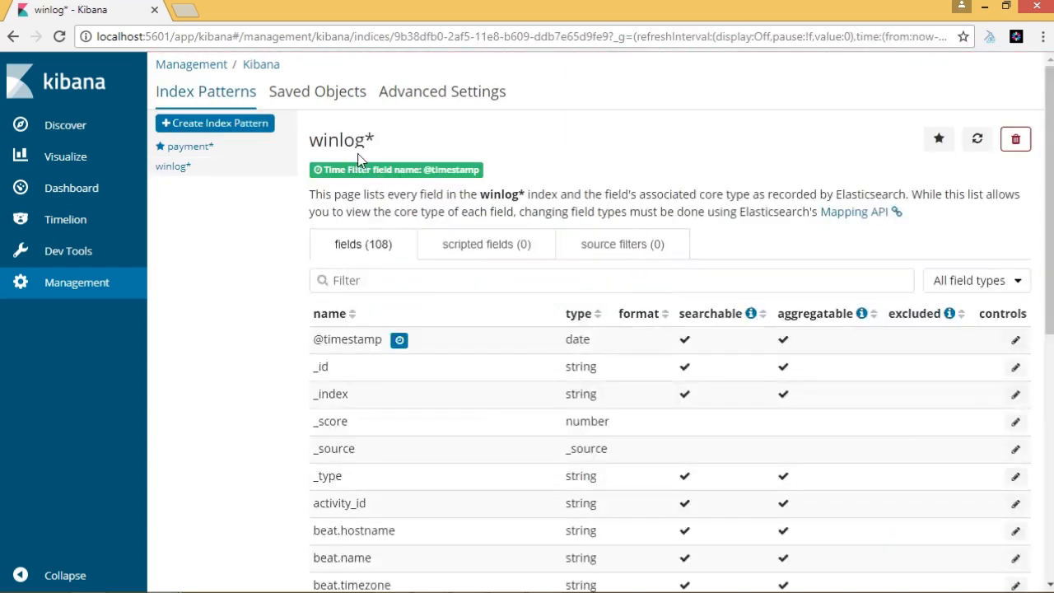
{"action": "scroll", "scroll_direction": "down", "scroll_amount": 3}
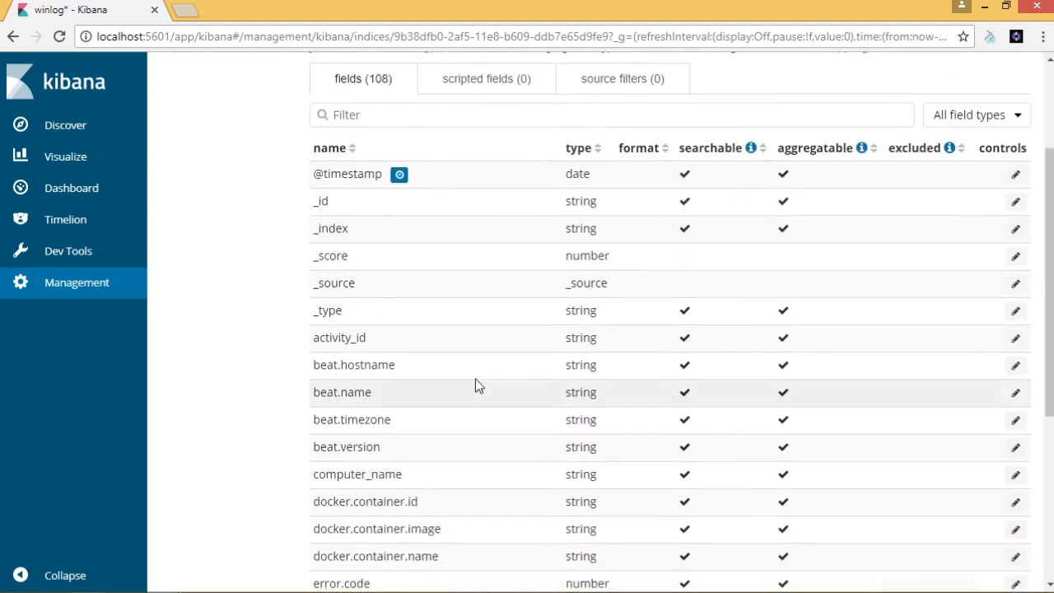
{"action": "scroll", "scroll_direction": "down", "scroll_amount": 3}
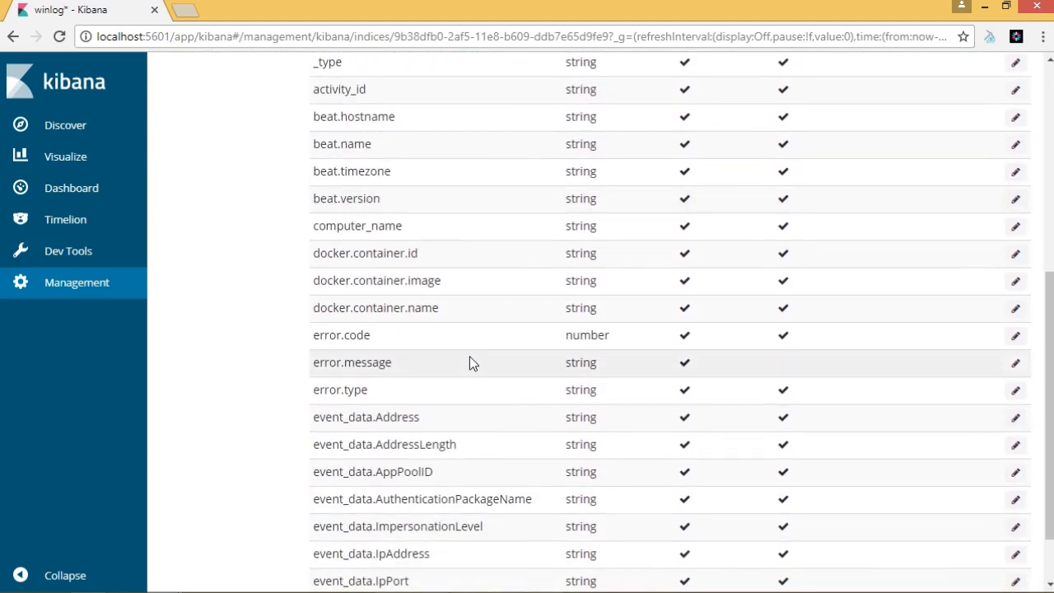
{"action": "scroll", "scroll_direction": "down", "scroll_amount": 3}
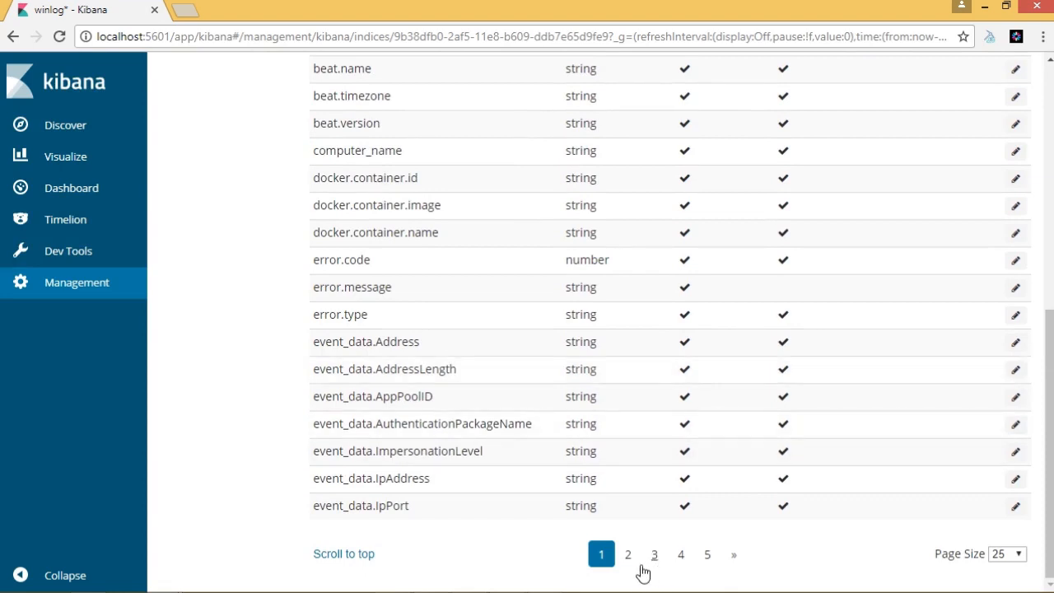
{"action": "left_click", "coordinate": [628, 554]}
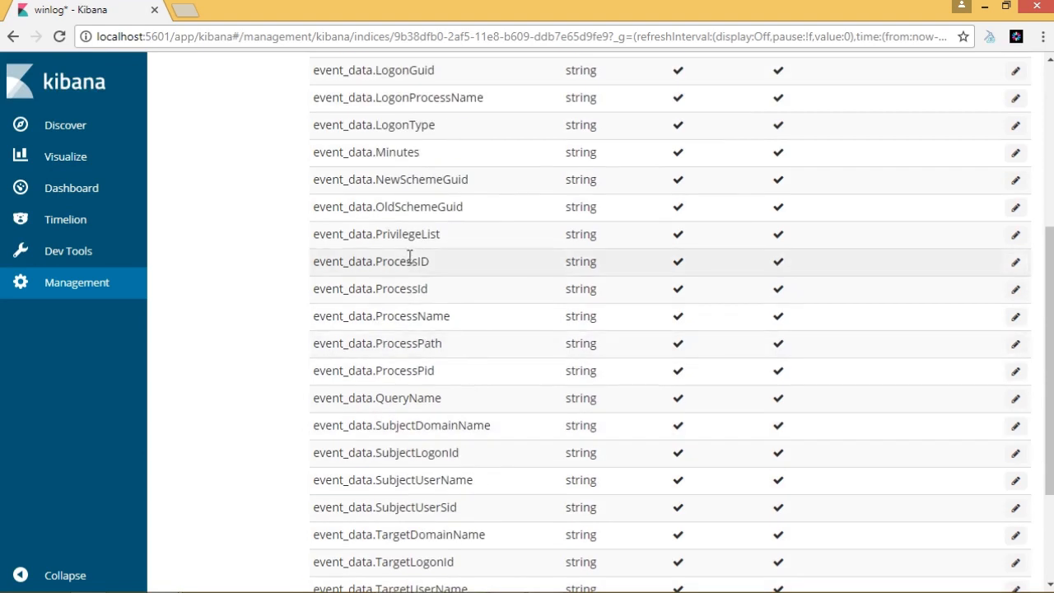
{"action": "mouse_move", "coordinate": [414, 330]}
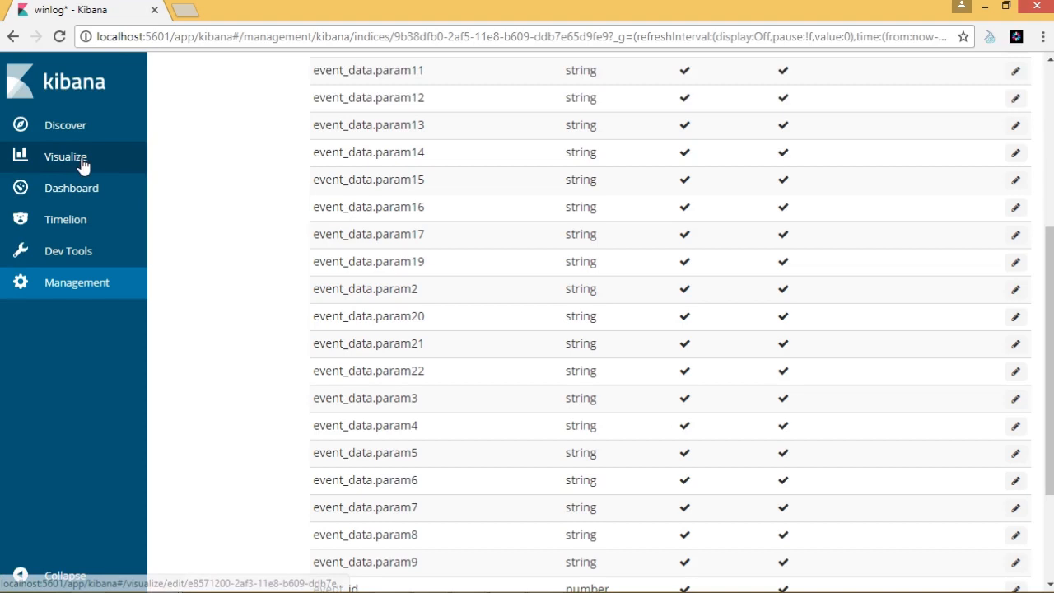
- Start a new Data Table visualization on the winlog* index, showing count 314
{"action": "left_click", "coordinate": [65, 157]}
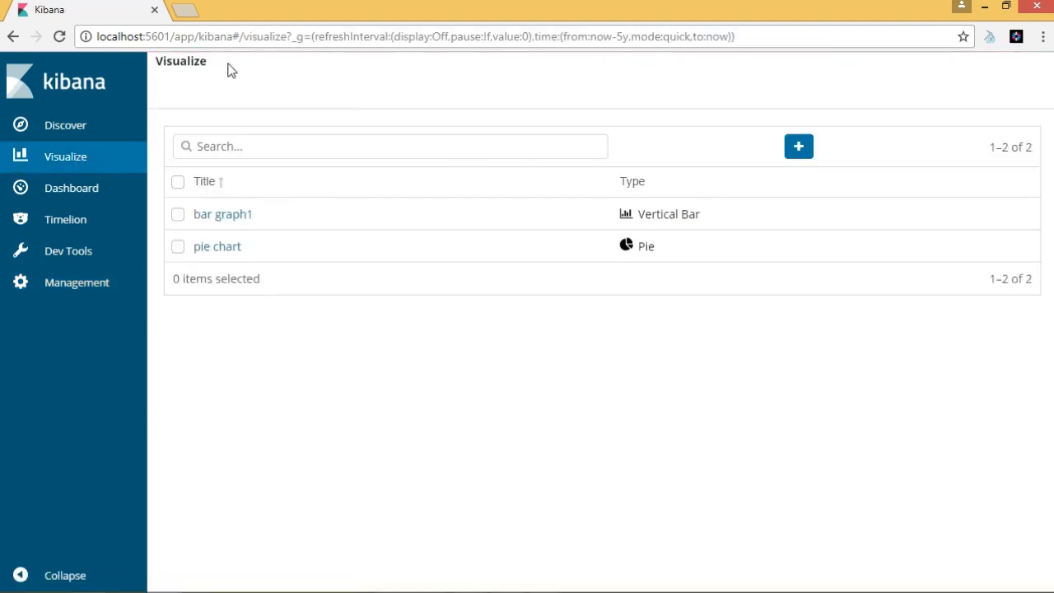
{"action": "left_click", "coordinate": [798, 146]}
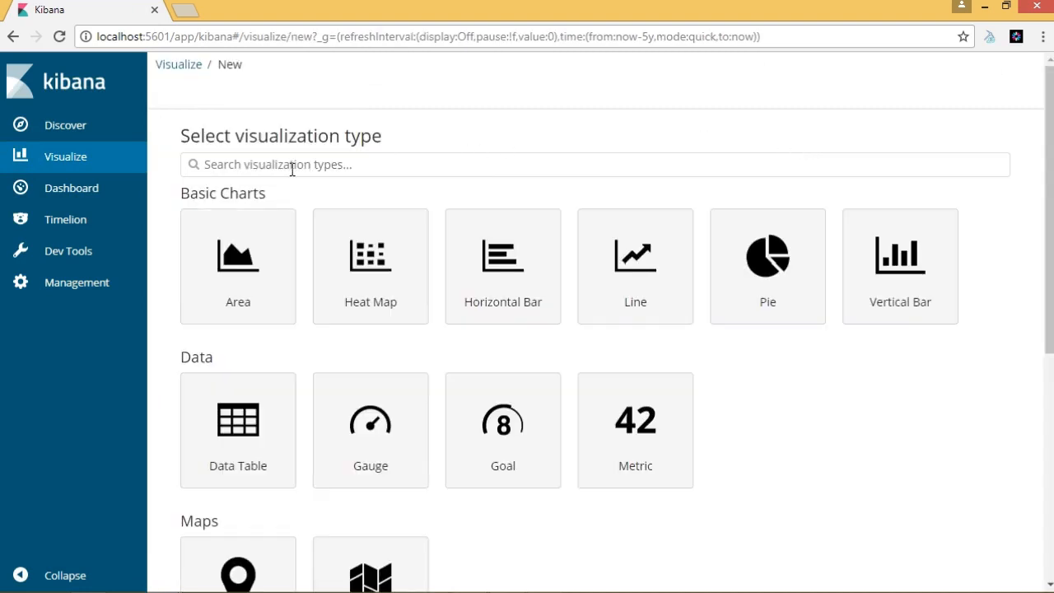
{"action": "left_click", "coordinate": [237, 430]}
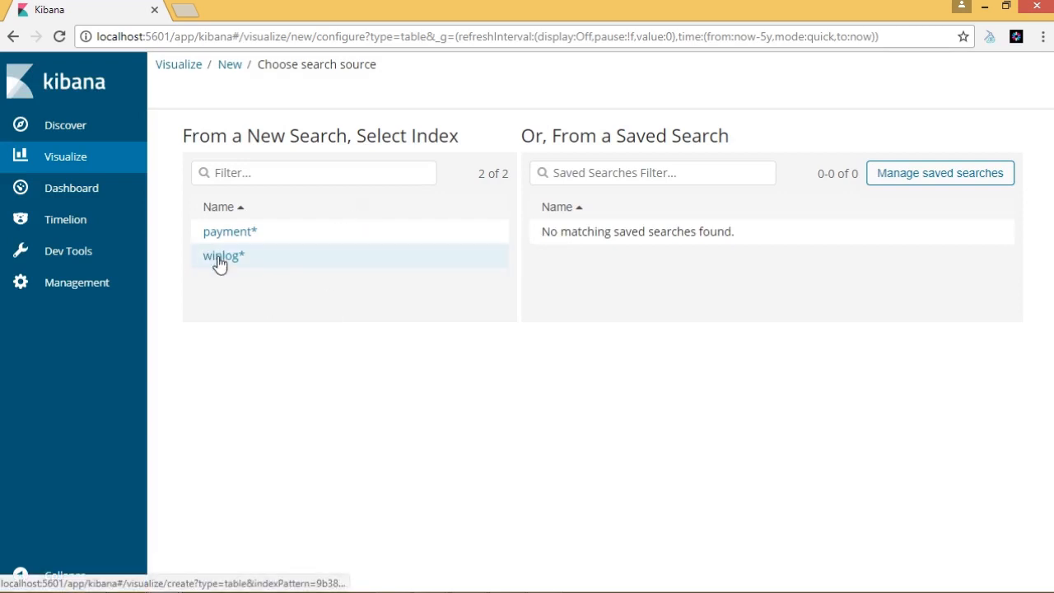
{"action": "left_click", "coordinate": [221, 255]}
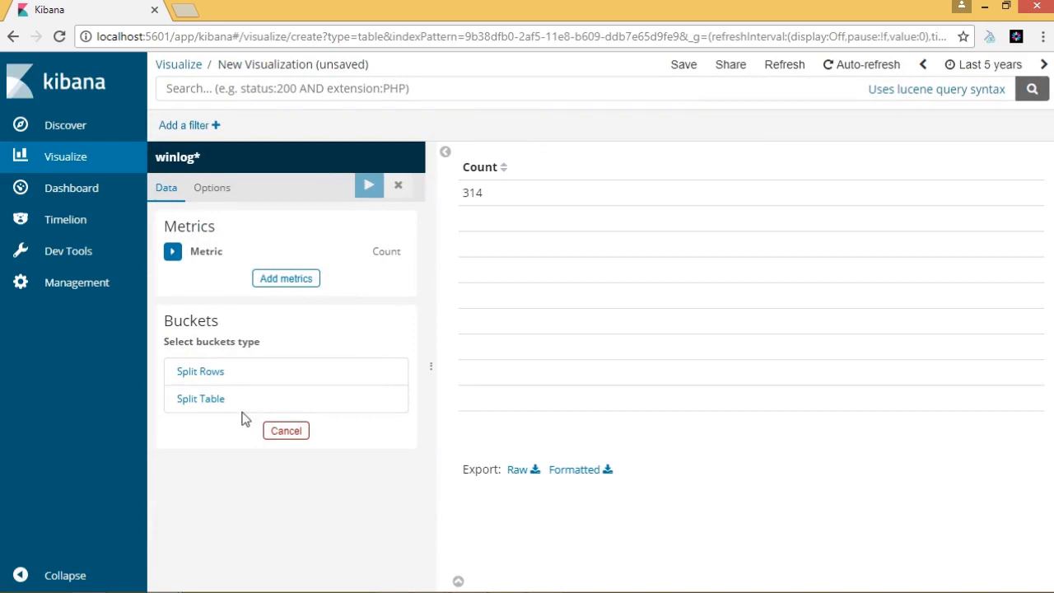
- Add a Split Rows terms bucket on the error.code field
{"action": "left_click", "coordinate": [200, 370]}
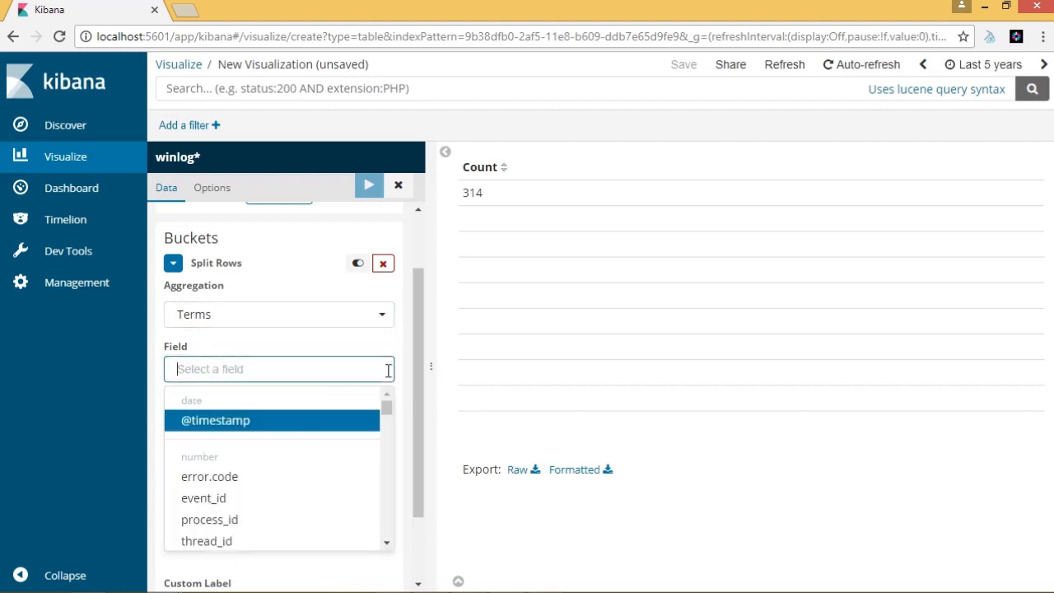
{"action": "mouse_move", "coordinate": [209, 476]}
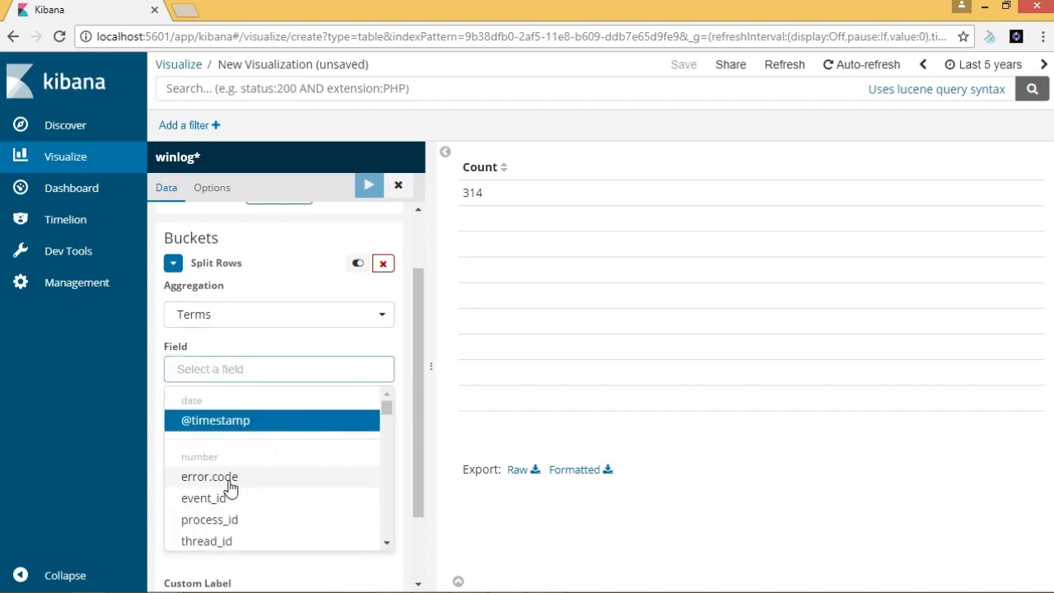
{"action": "left_click", "coordinate": [209, 476]}
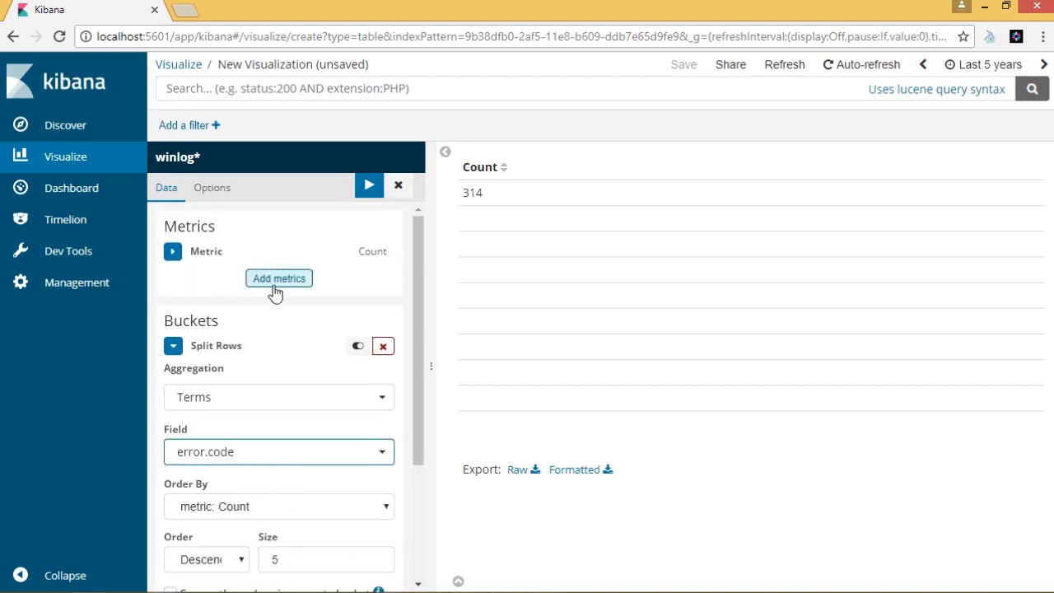
- Add a Max of version metric and switch the time range to a quick preset
{"action": "left_click", "coordinate": [279, 278]}
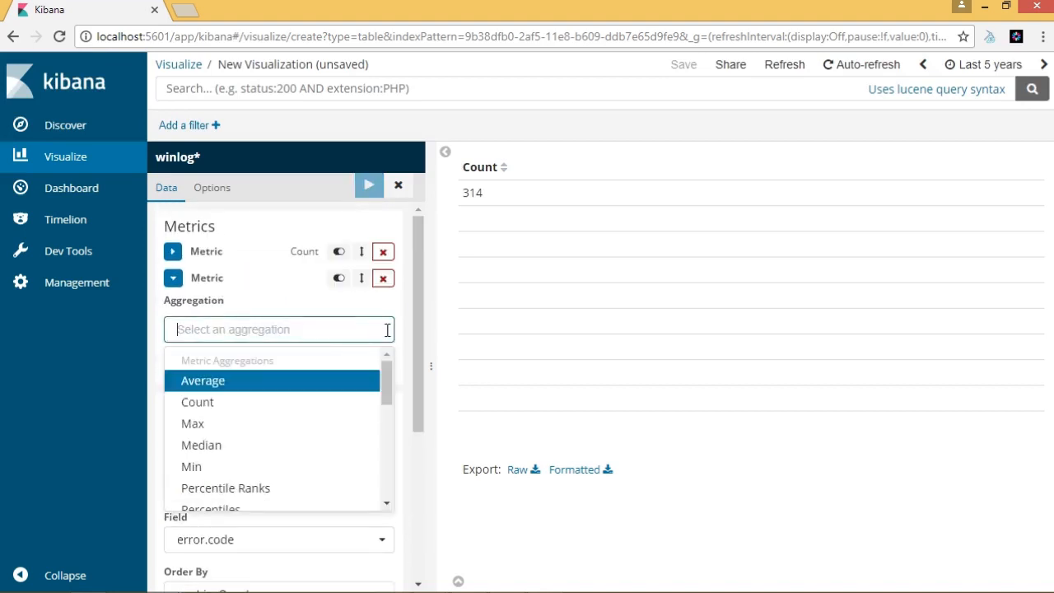
{"action": "left_click", "coordinate": [192, 423]}
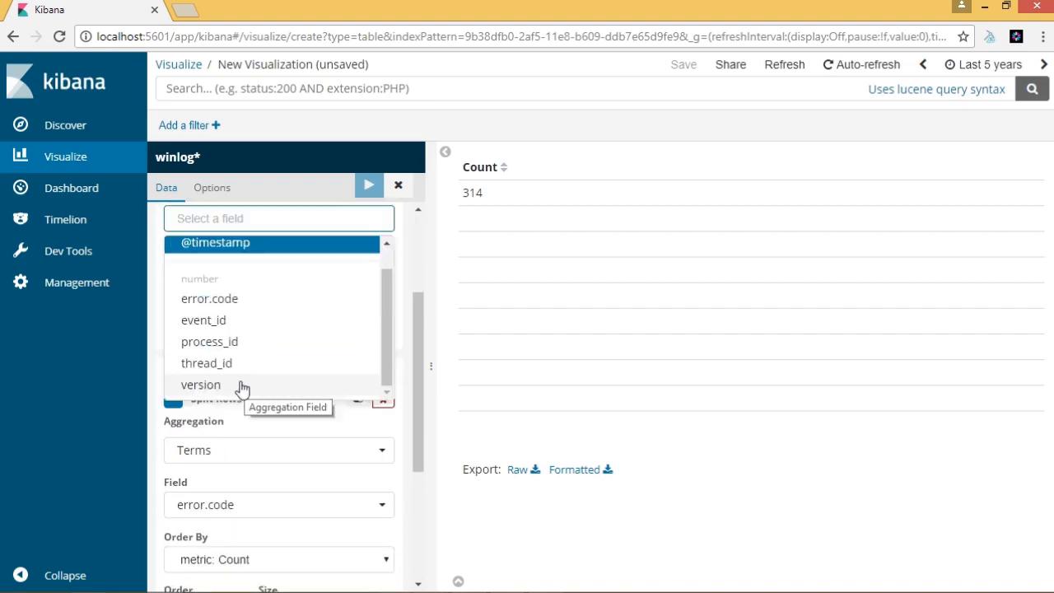
{"action": "left_click", "coordinate": [201, 385]}
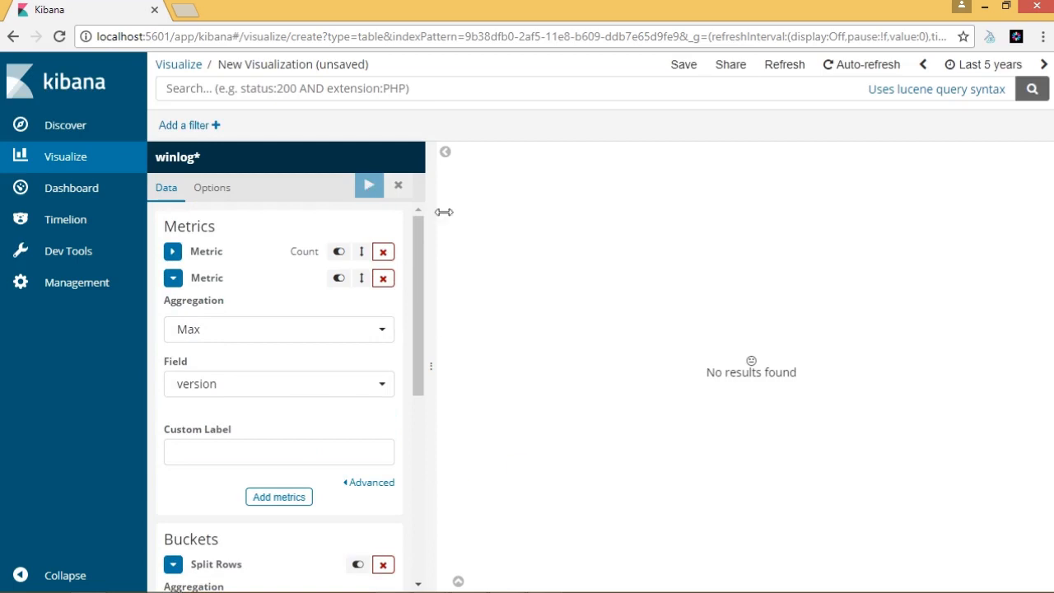
{"action": "left_click", "coordinate": [988, 64]}
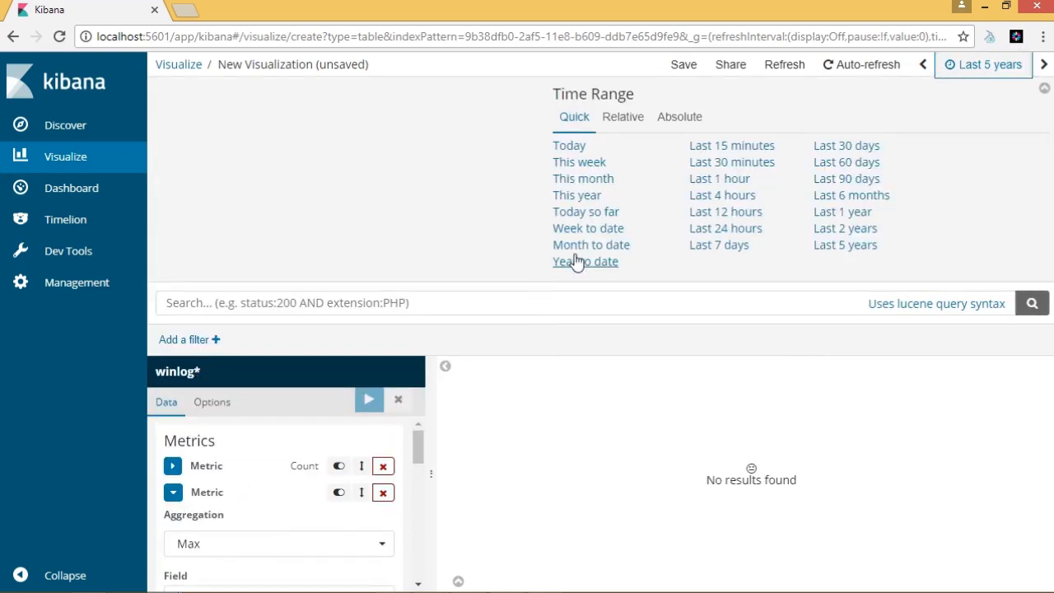
{"action": "left_click", "coordinate": [585, 261]}
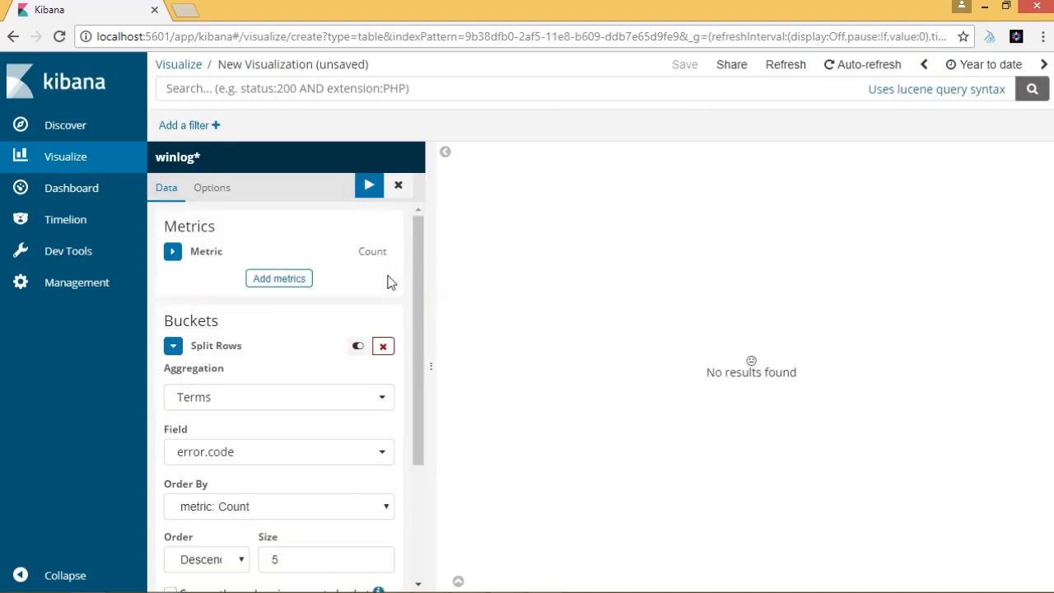
- Add an Average of version metric, giving Count 314 and Average version 1
{"action": "left_click", "coordinate": [279, 506]}
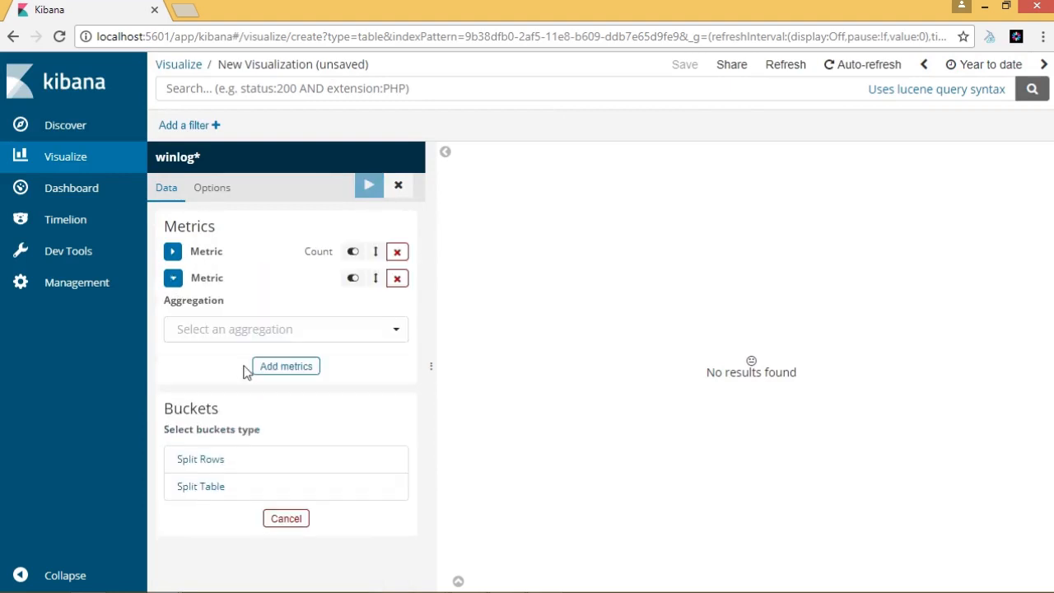
{"action": "left_click", "coordinate": [286, 329]}
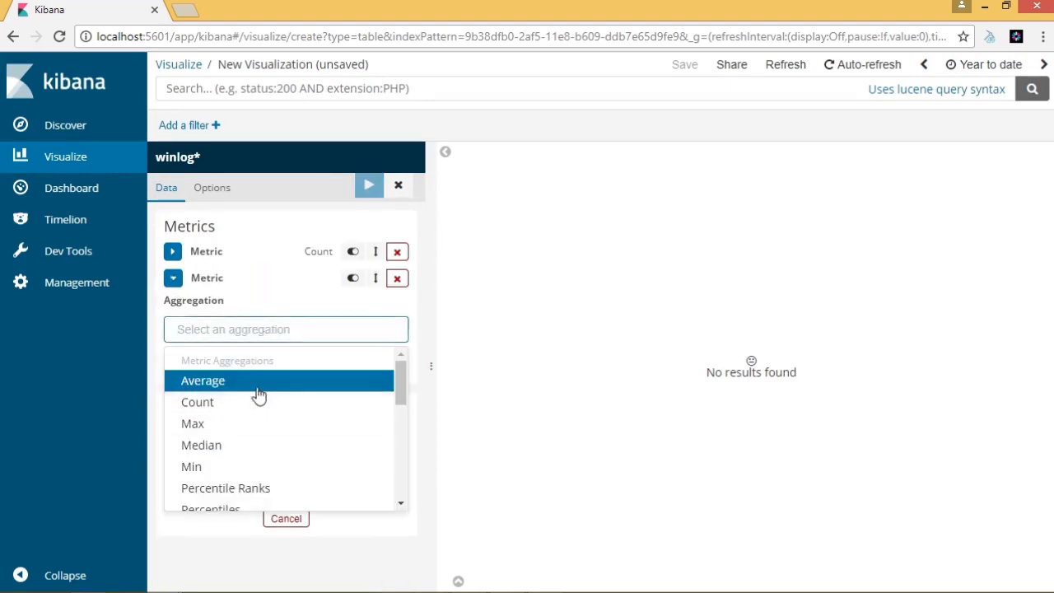
{"action": "left_click", "coordinate": [203, 380]}
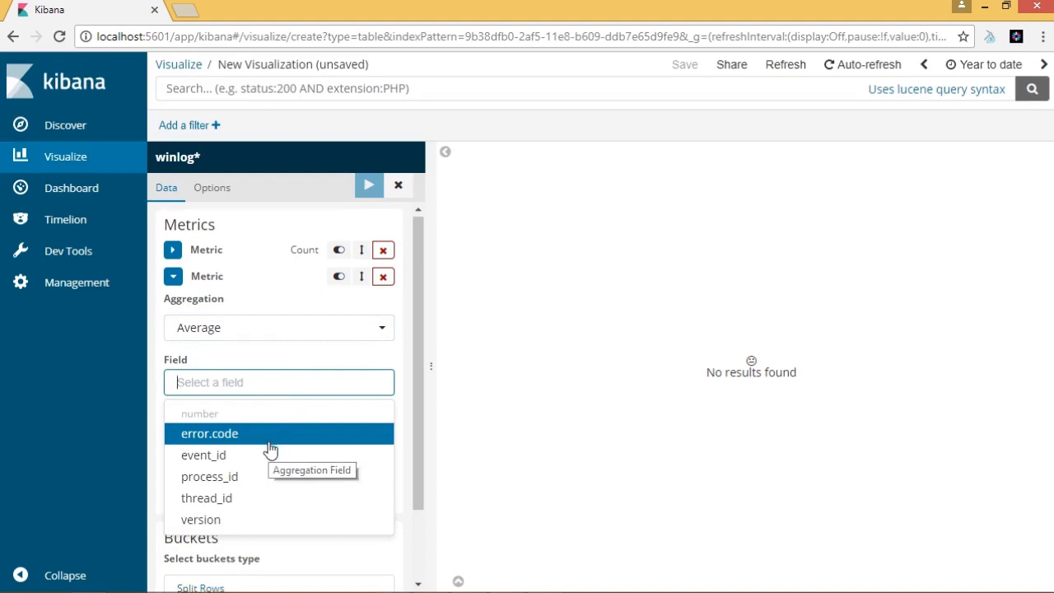
{"action": "left_click", "coordinate": [201, 519]}
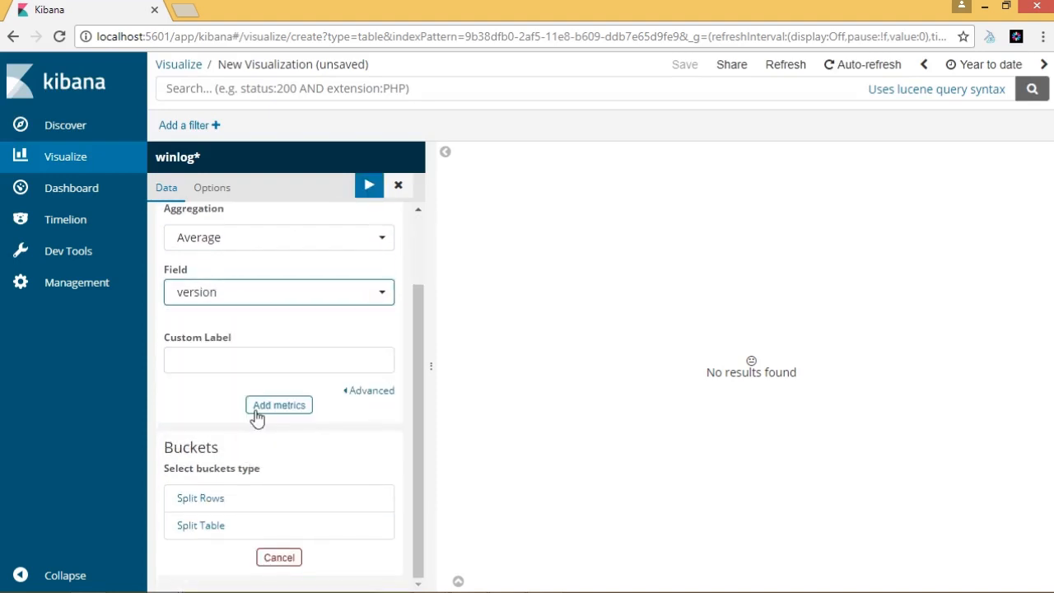
{"action": "left_click", "coordinate": [368, 184]}
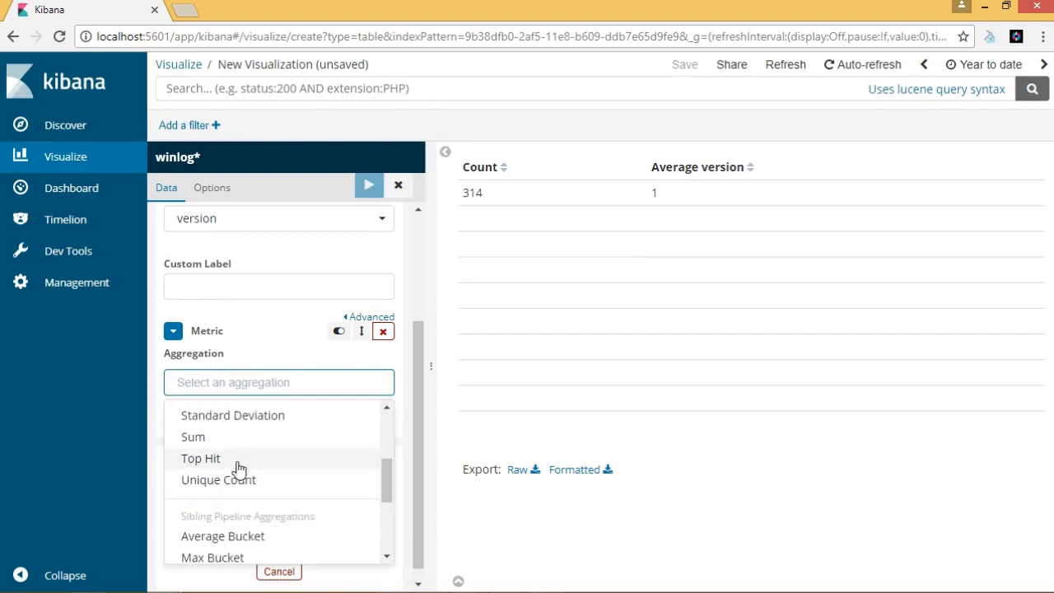
- Add a Top Hit metric on error.code and apply it as a Last error.code column
{"action": "left_click", "coordinate": [200, 458]}
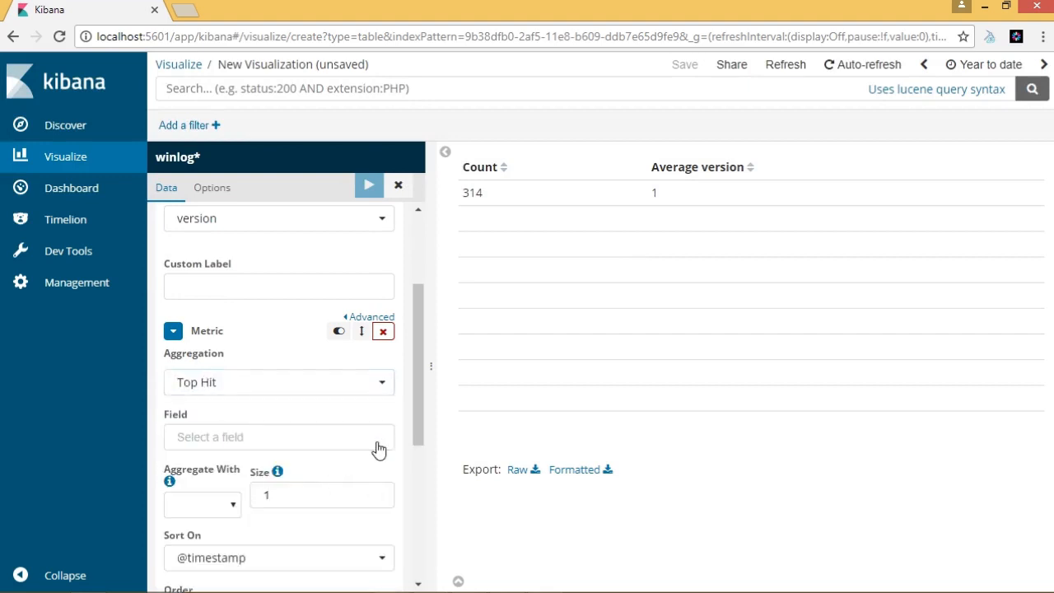
{"action": "left_click", "coordinate": [278, 437]}
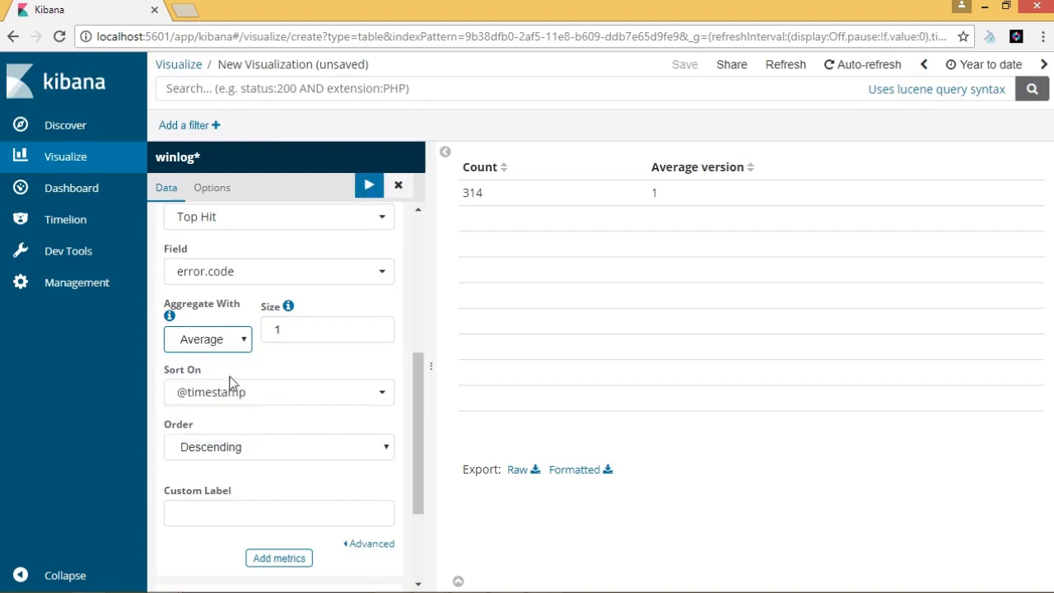
{"action": "left_click", "coordinate": [369, 185]}
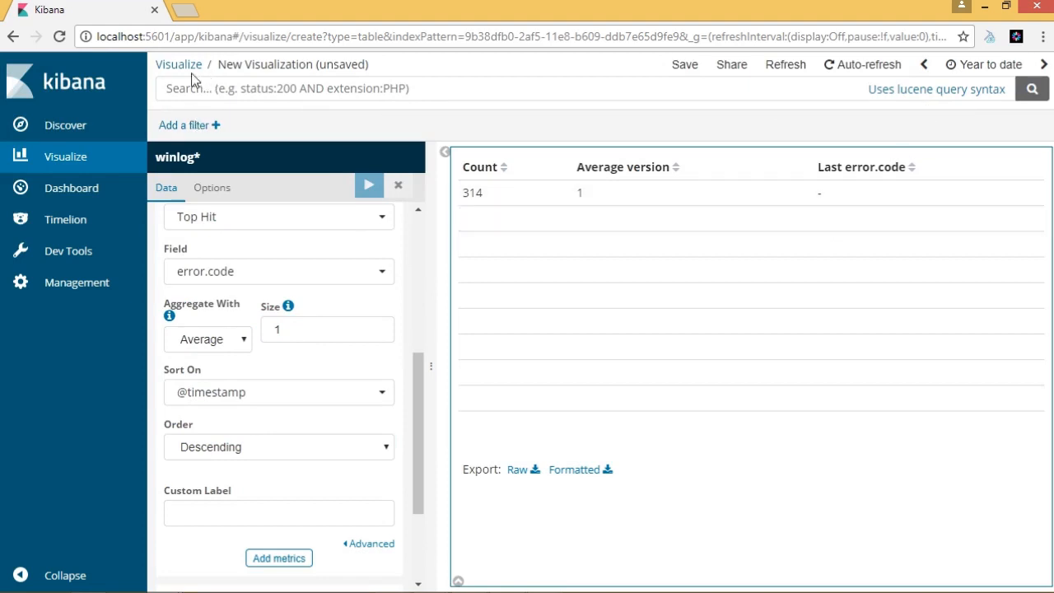
- Save the data table visualization with the title 'metrics1'
{"action": "left_click", "coordinate": [671, 64]}
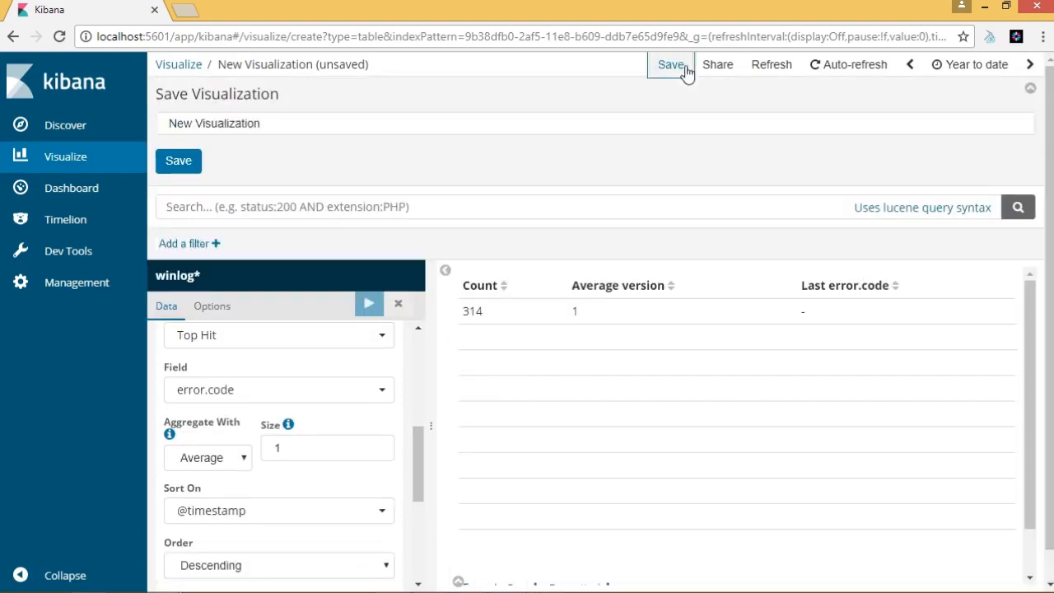
{"action": "type", "text": "metrics"}
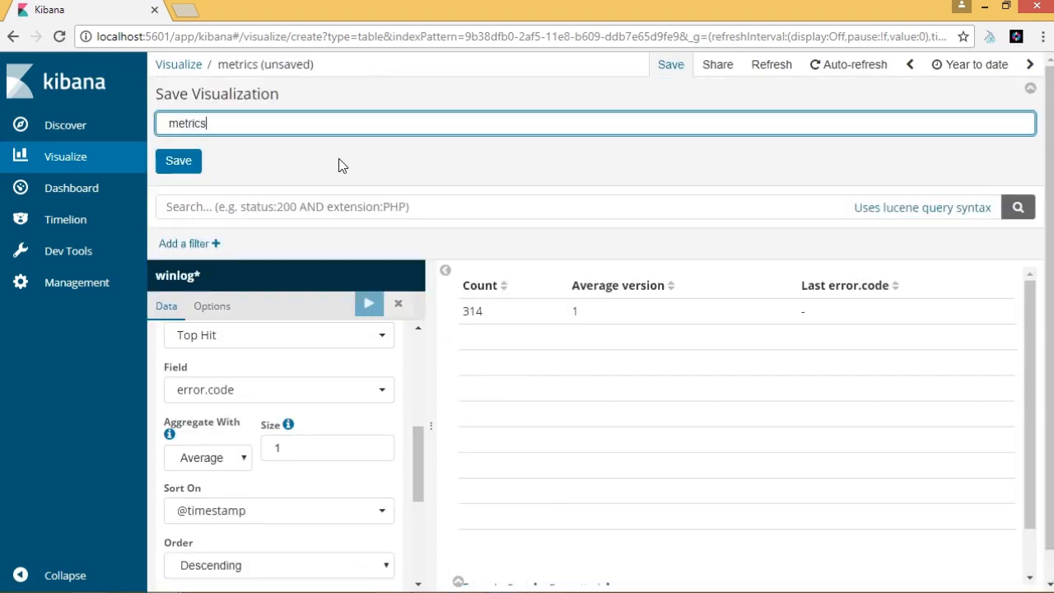
{"action": "left_click", "coordinate": [178, 161]}
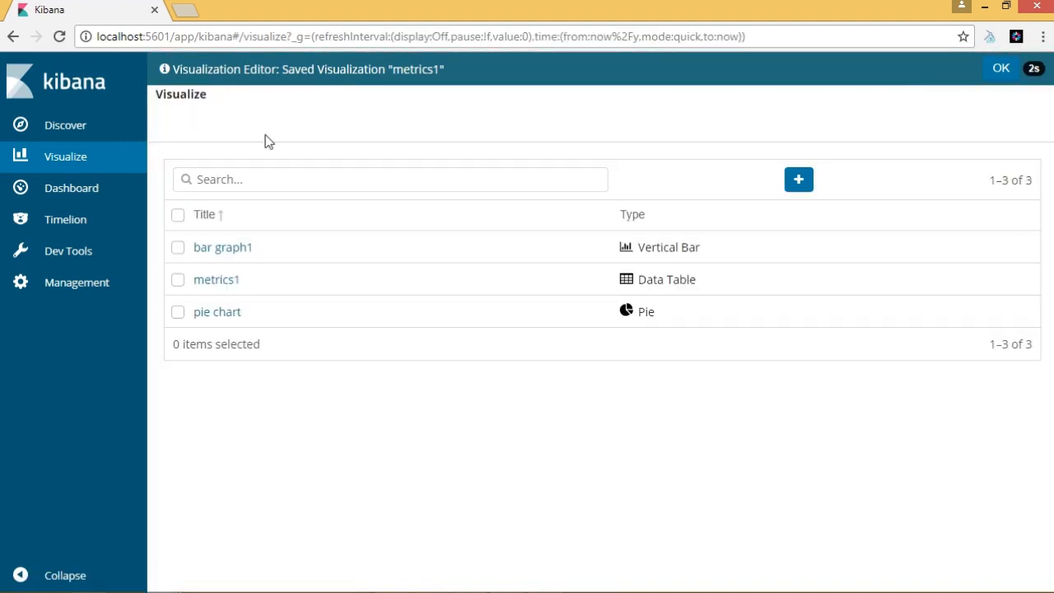
- Sort visualizations by type, then start a Vertical Bar chart on the winlog* index
{"action": "left_click", "coordinate": [632, 181]}
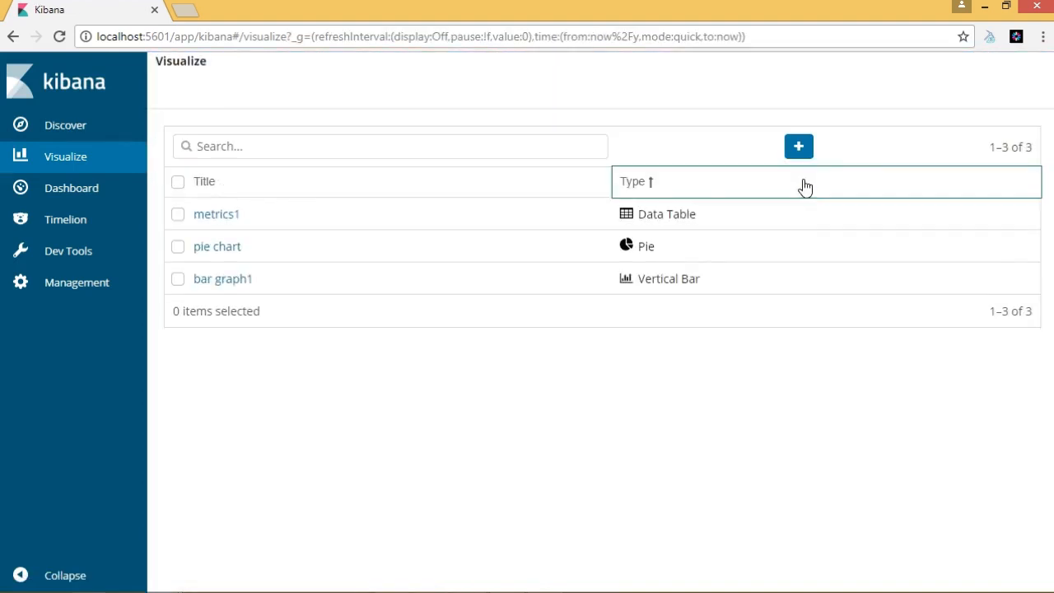
{"action": "left_click", "coordinate": [797, 146]}
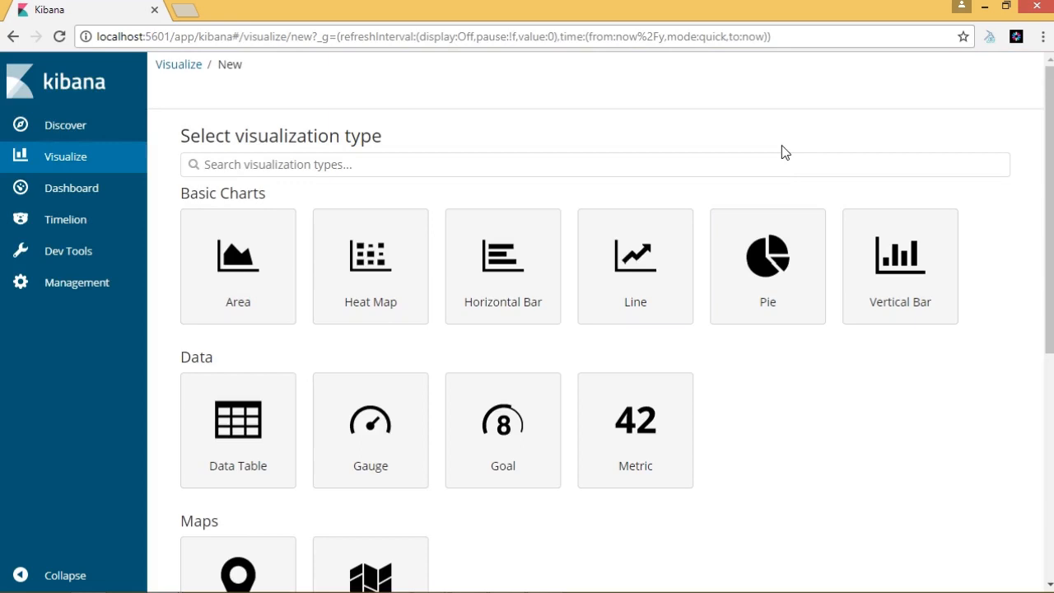
{"action": "left_click", "coordinate": [900, 256]}
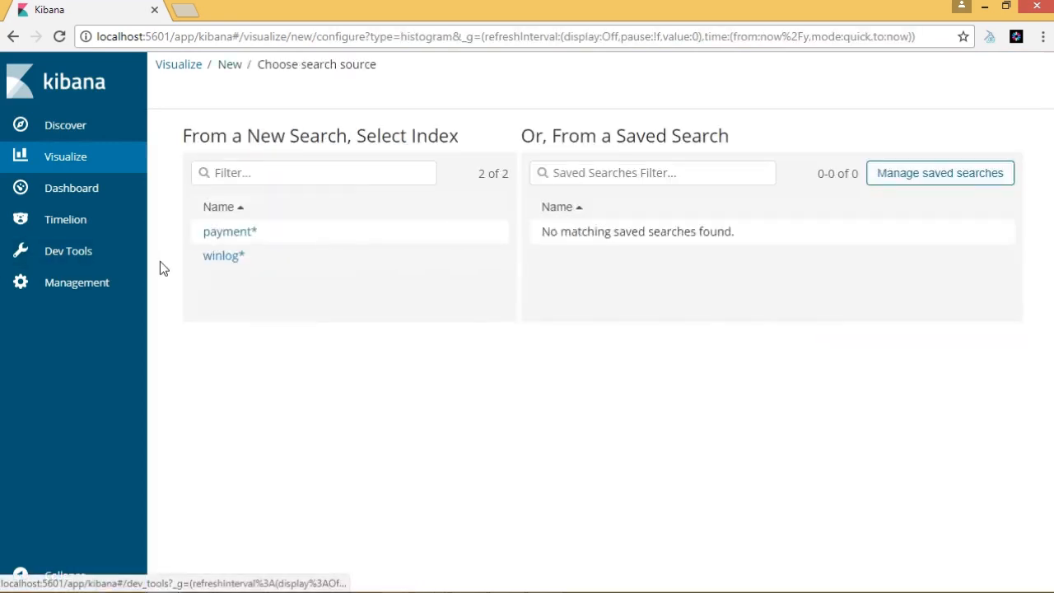
{"action": "left_click", "coordinate": [224, 256]}
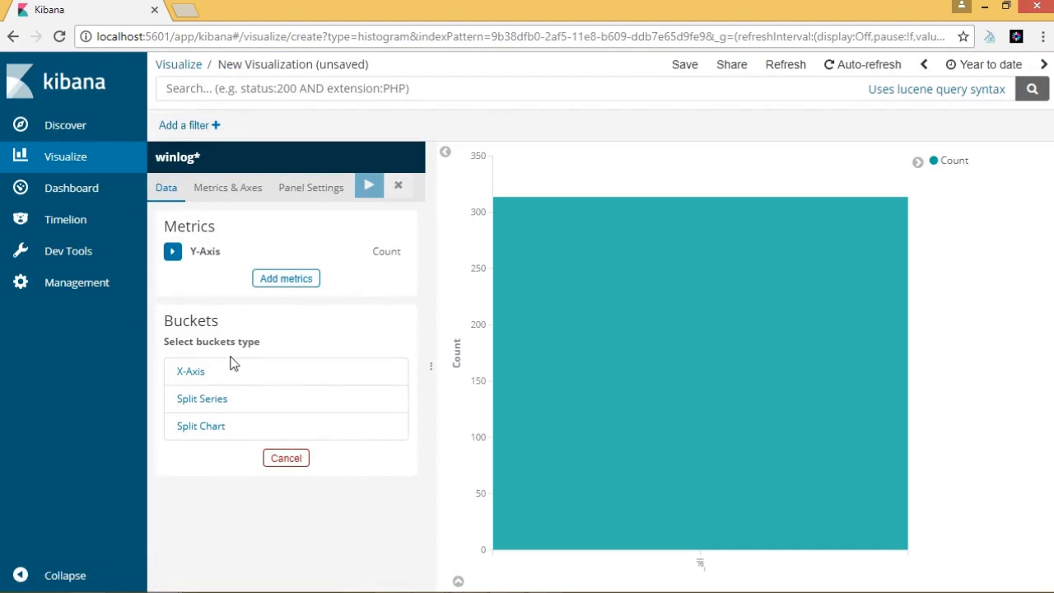
- Add an X-axis Terms bucket on beat.hostname and apply it to the bar chart
{"action": "left_click", "coordinate": [191, 370]}
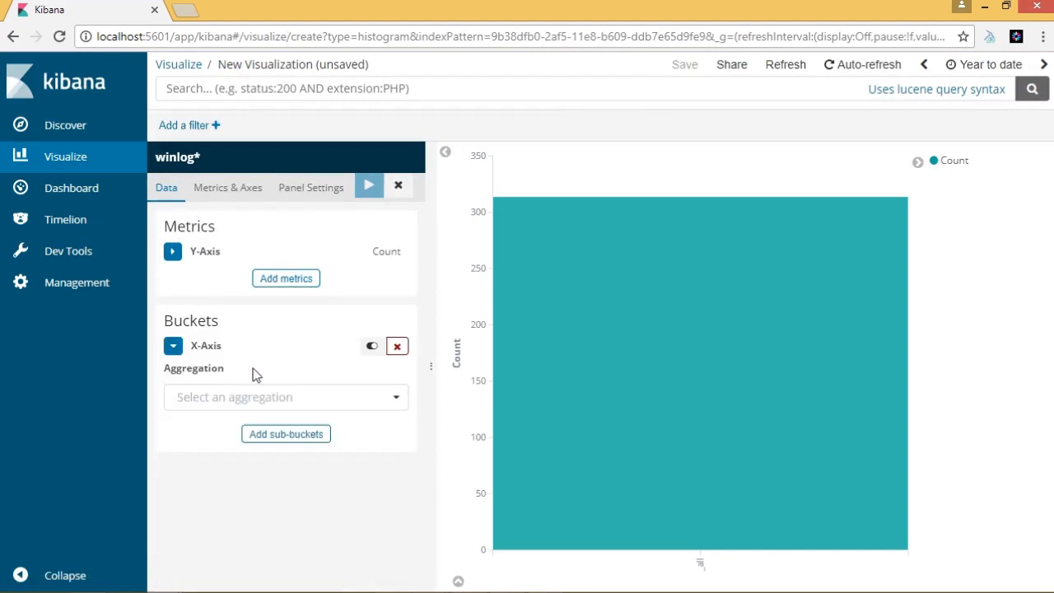
{"action": "left_click", "coordinate": [286, 397]}
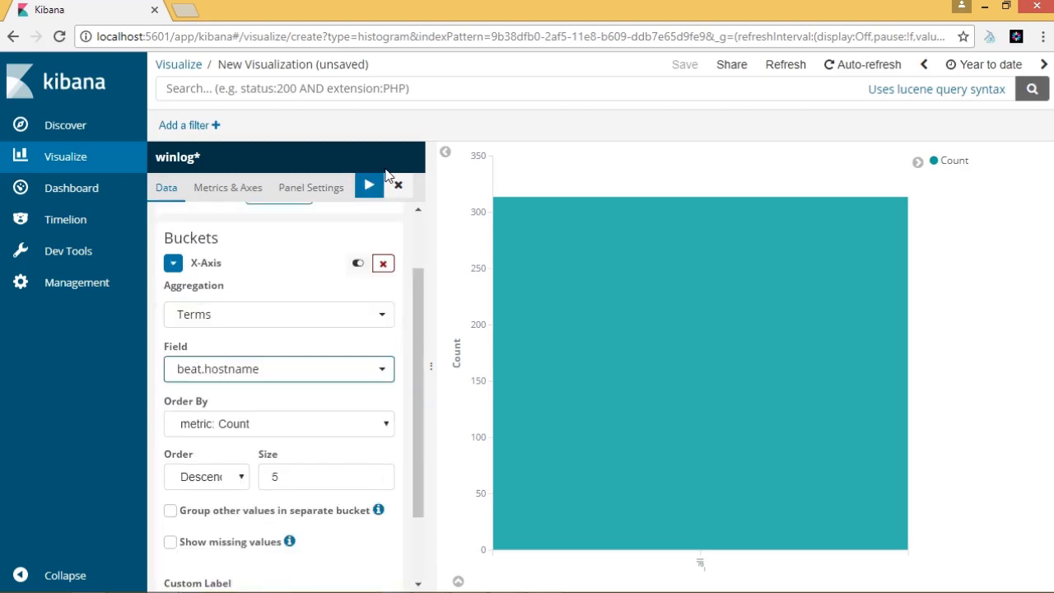
{"action": "left_click", "coordinate": [369, 185]}
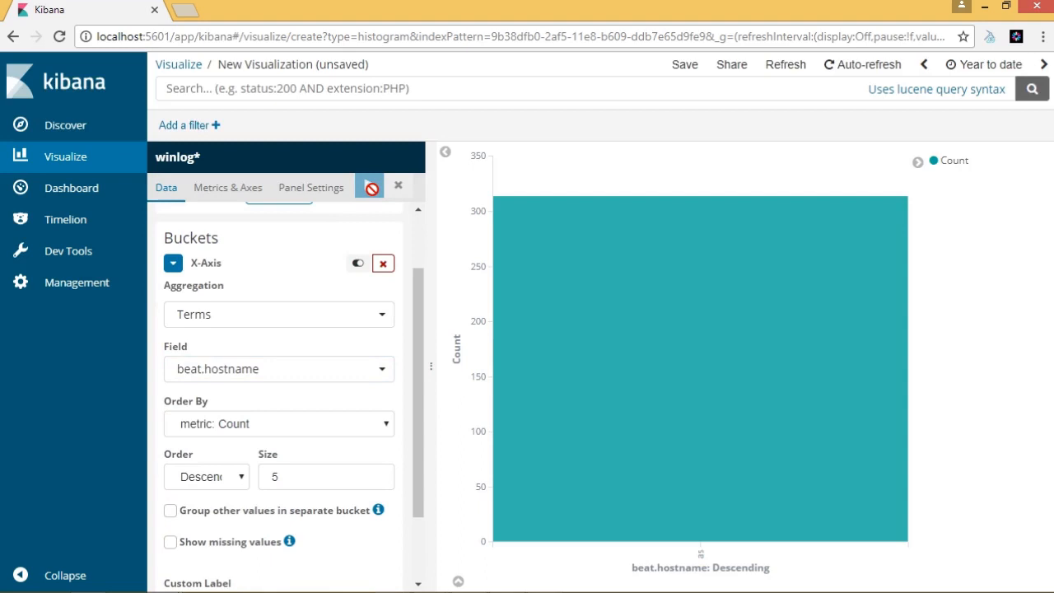
{"action": "mouse_move", "coordinate": [577, 381]}
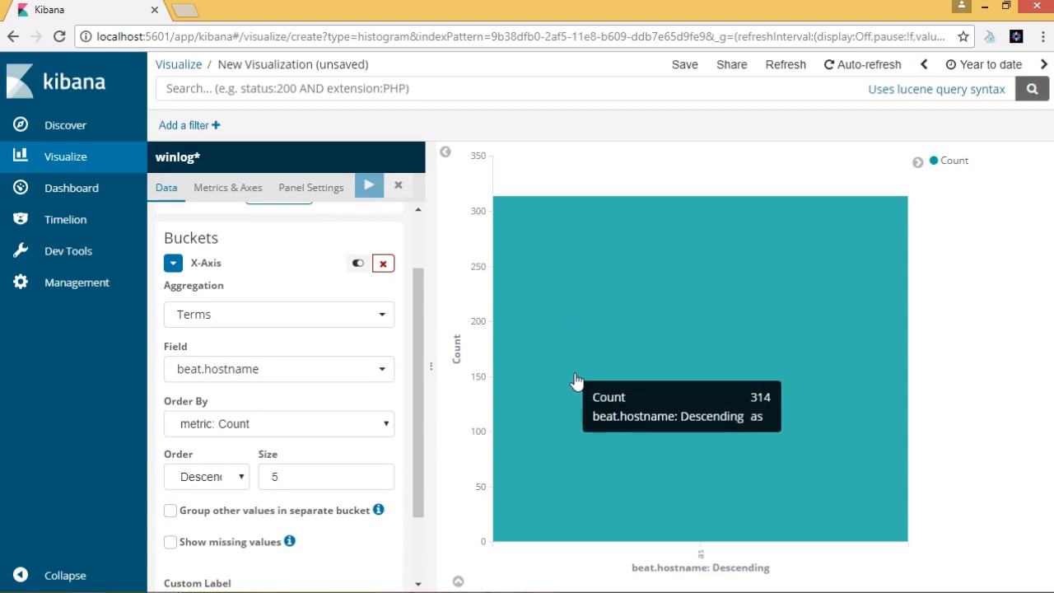
{"action": "mouse_move", "coordinate": [589, 382]}
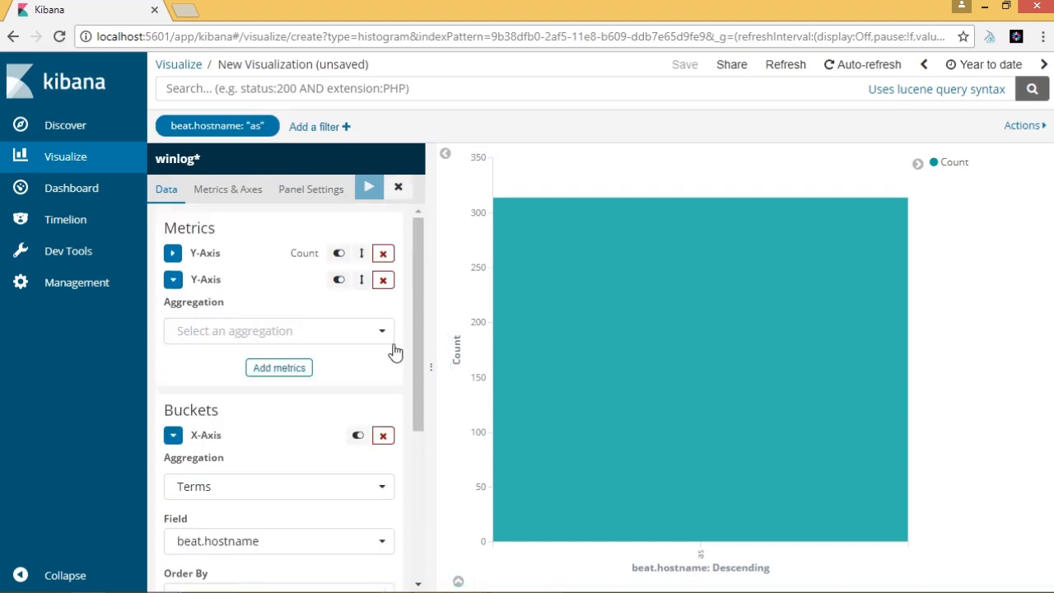
- Set the new Y-axis metric aggregation to Max on the error.code field
{"action": "left_click", "coordinate": [278, 331]}
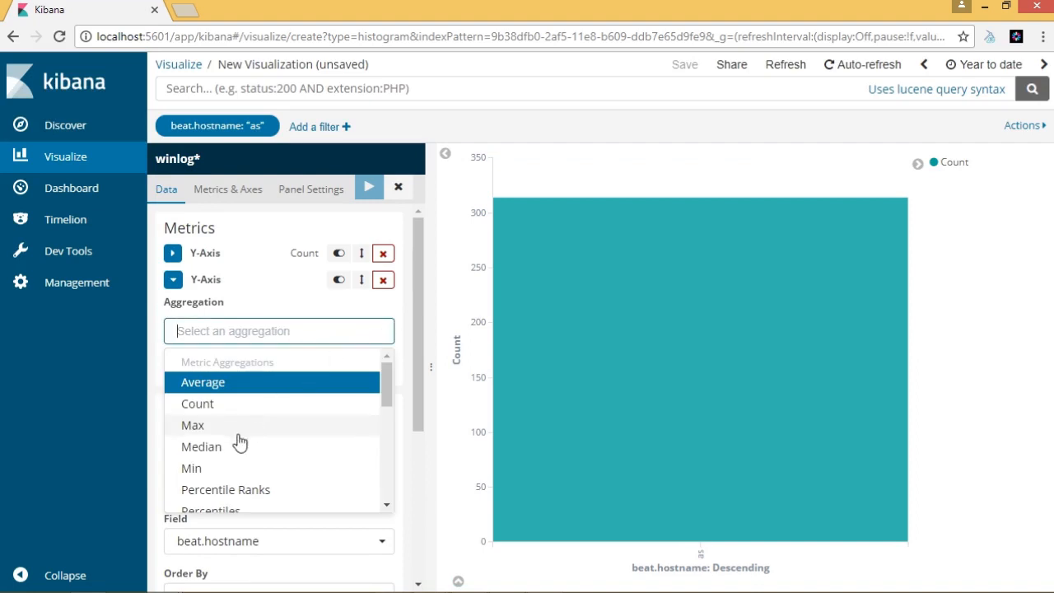
{"action": "left_click", "coordinate": [192, 425]}
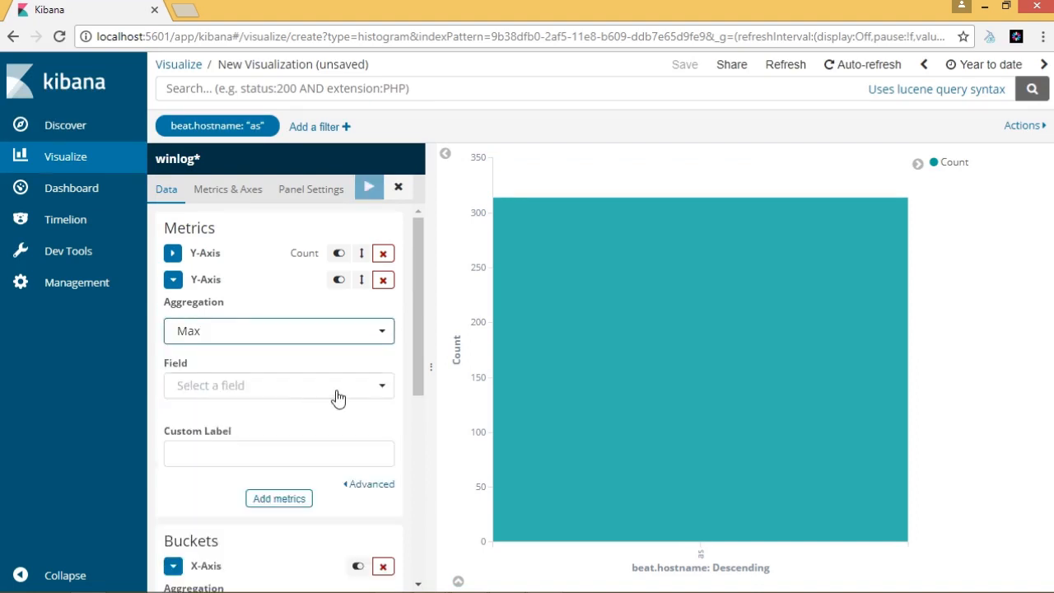
{"action": "left_click", "coordinate": [278, 385]}
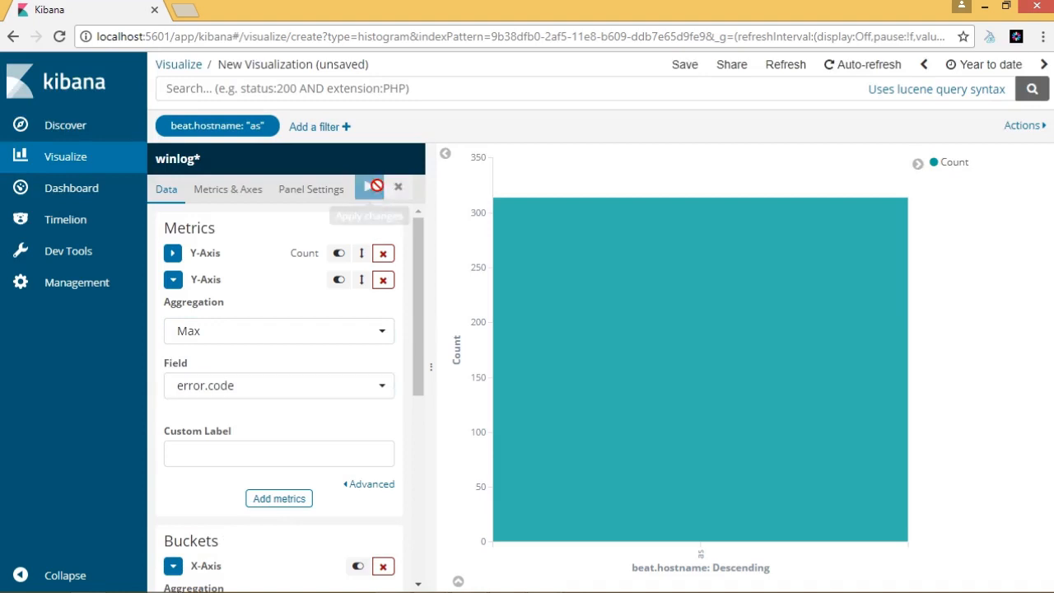
{"action": "mouse_move", "coordinate": [594, 284]}
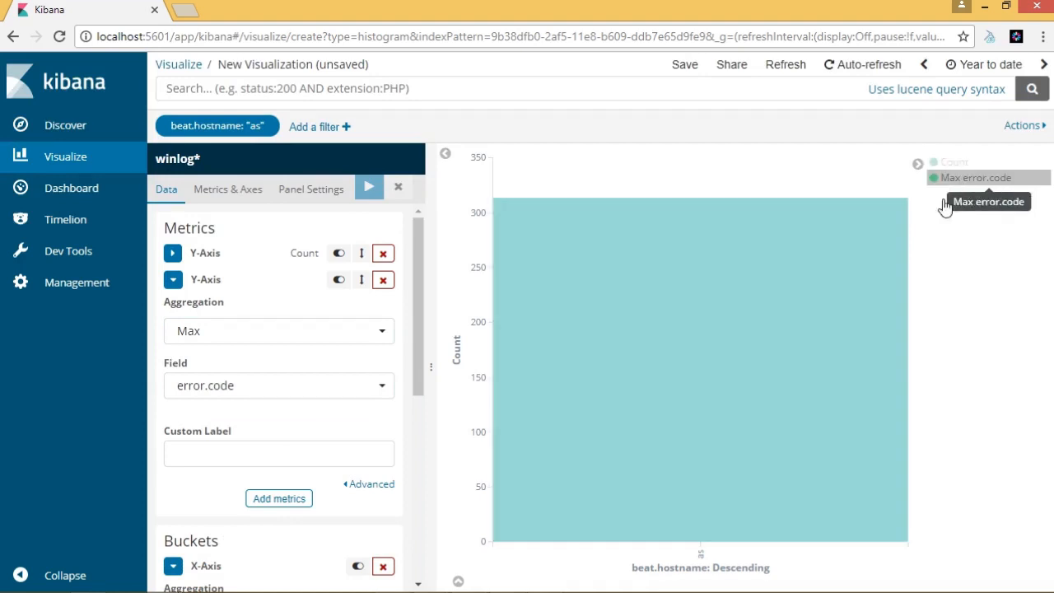
{"action": "mouse_move", "coordinate": [795, 260]}
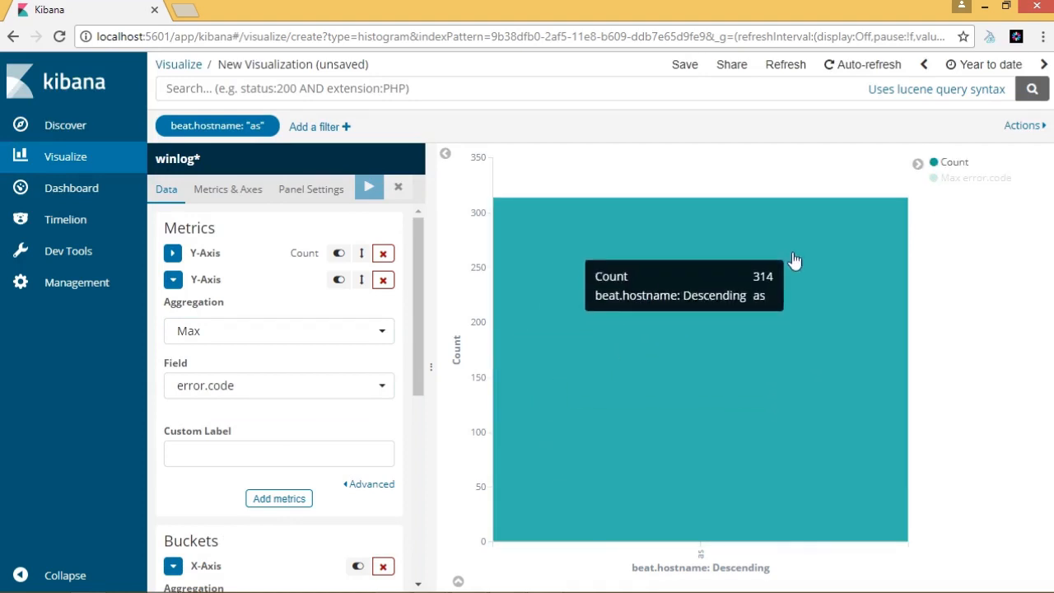
{"action": "mouse_move", "coordinate": [700, 445]}
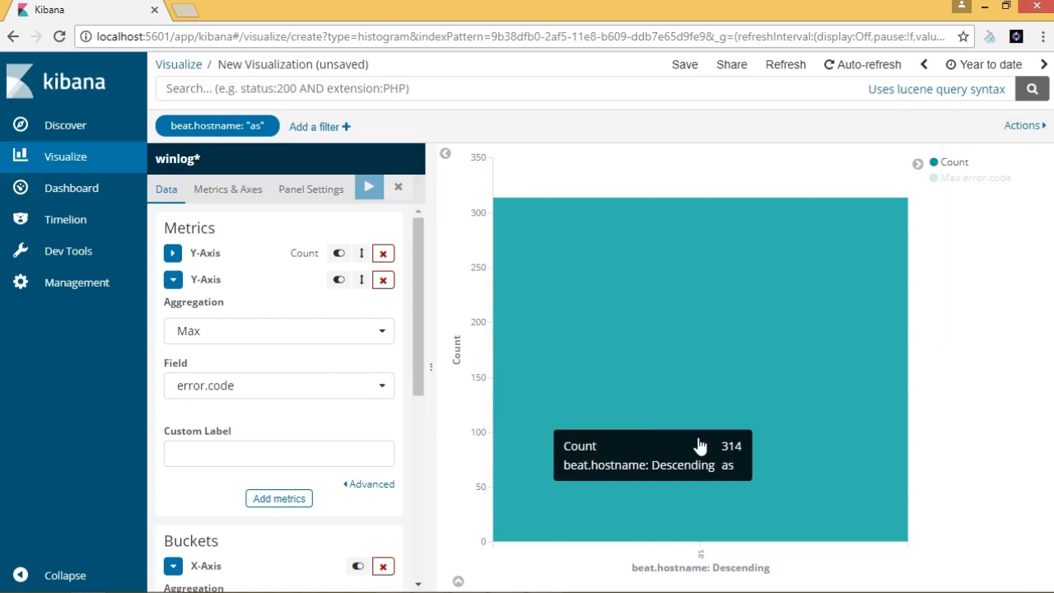